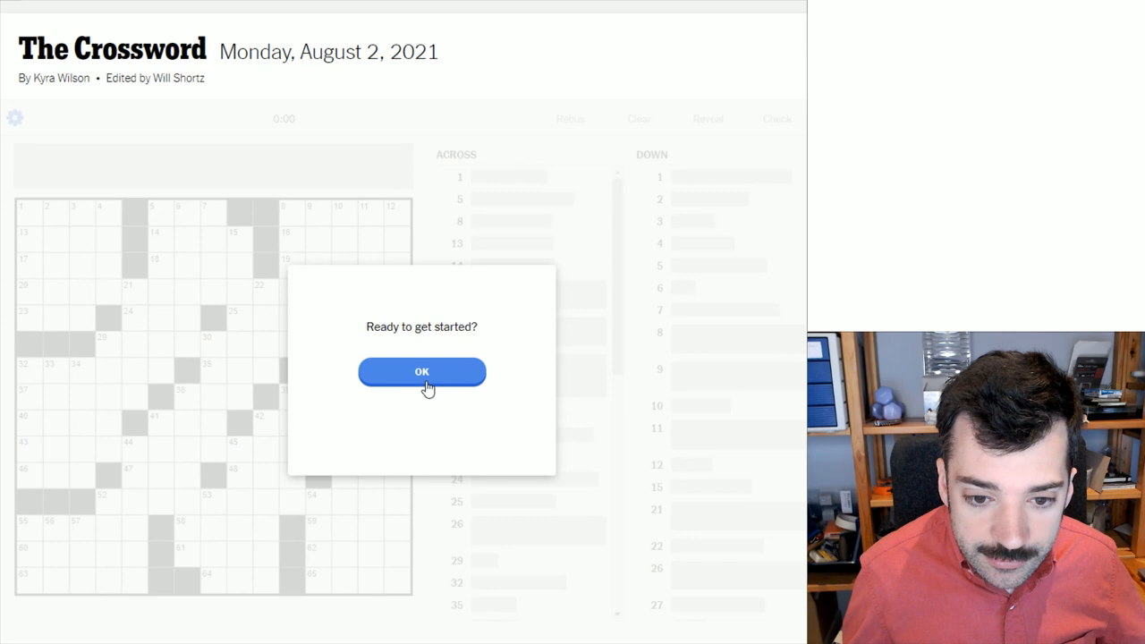
pyautogui.moveTo(438, 389)
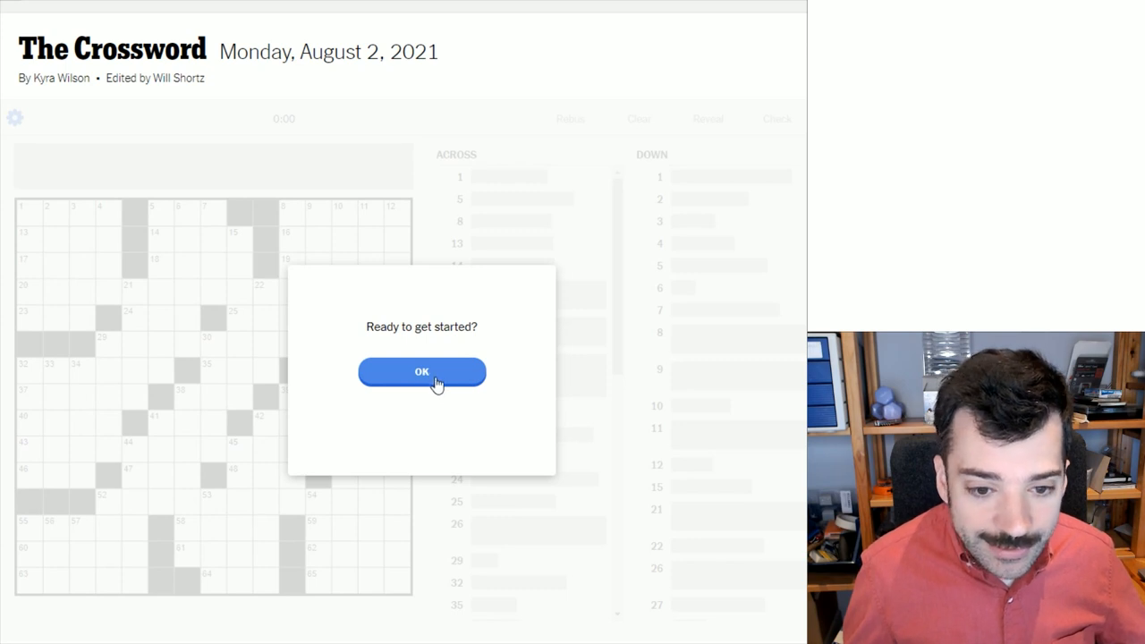
# Dismiss the 'Ready to get started?' prompt to start the August 2, 2021 puzzle's timer.
pyautogui.click(421, 372)
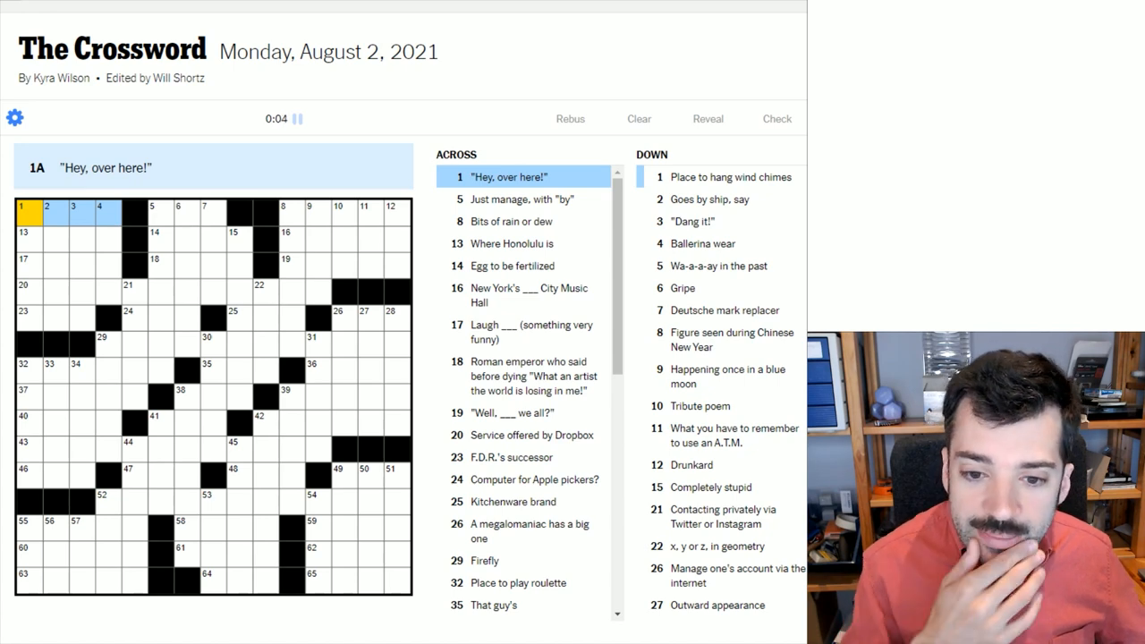
# Fill the top-left corner with PSST at 1-Across, PORCH, SAILS, SHOOT and HST.
pyautogui.write('P')
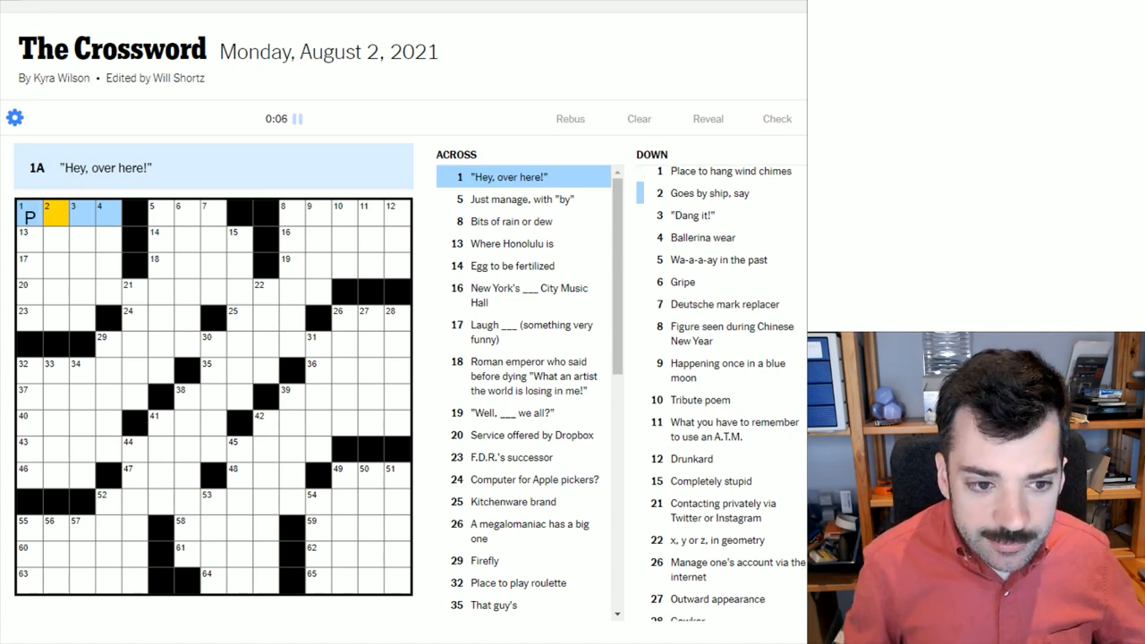
pyautogui.write('SST')
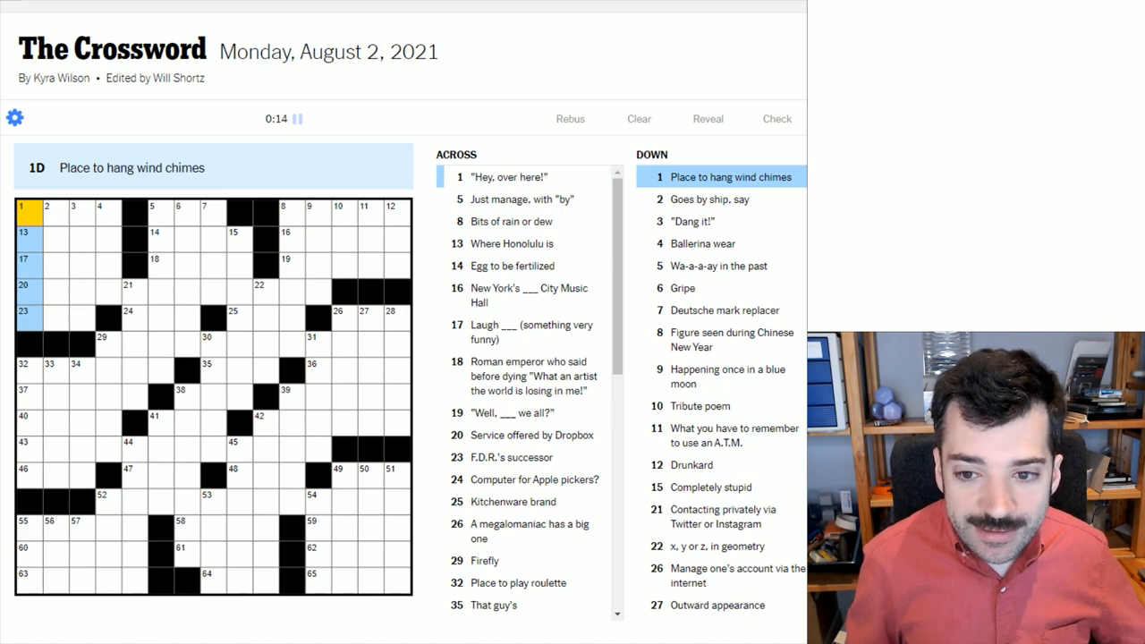
pyautogui.write('PORCH')
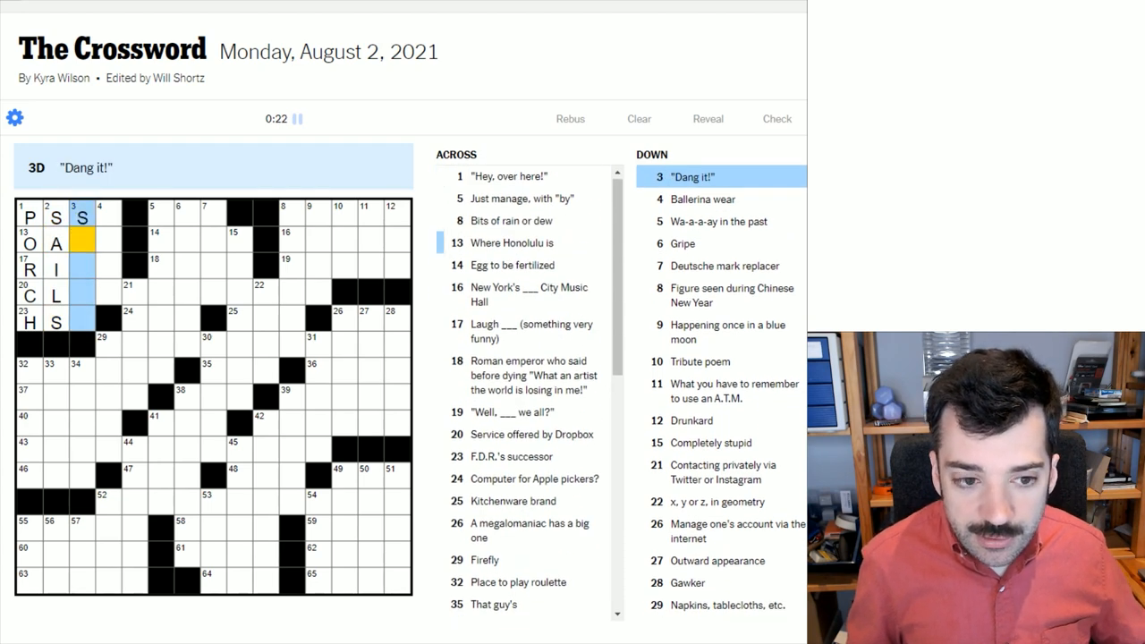
pyautogui.scroll(-3)
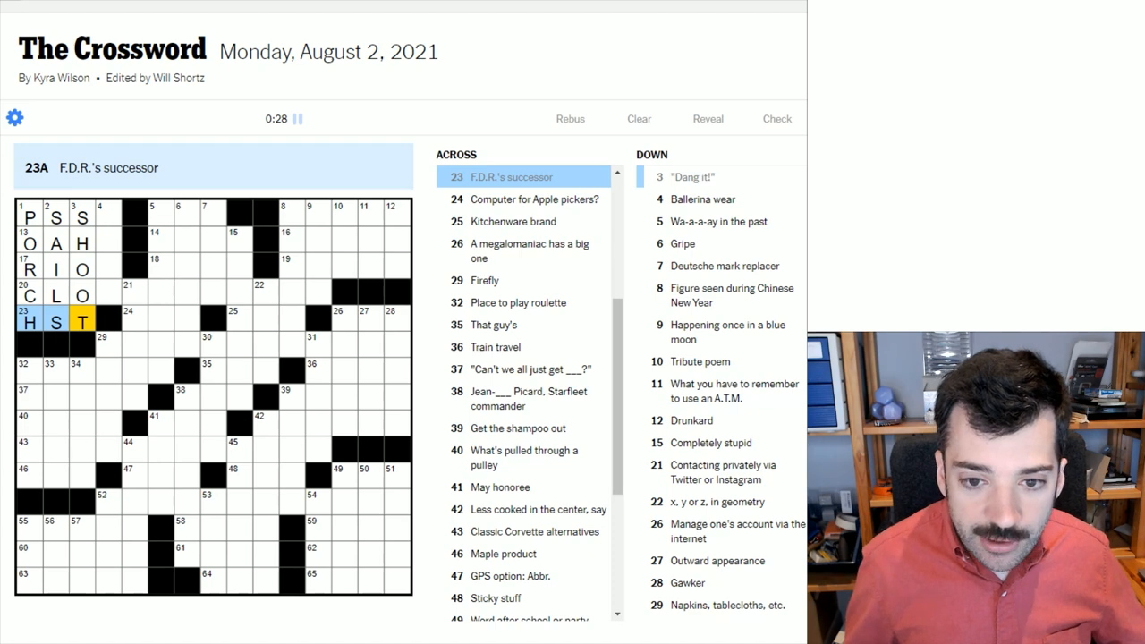
pyautogui.moveTo(393, 239)
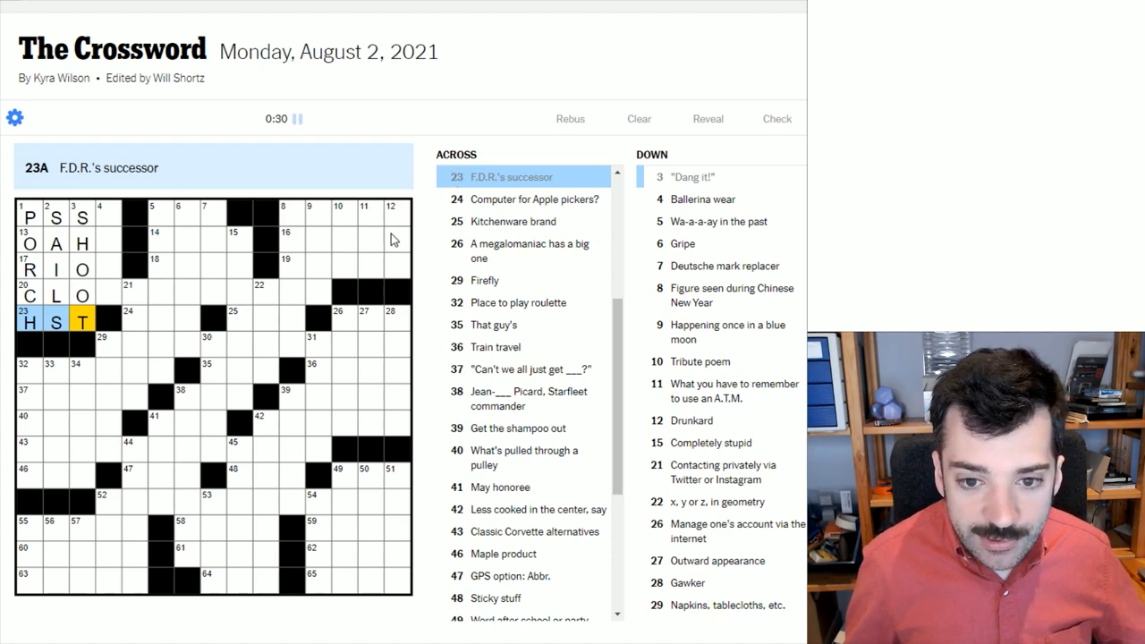
pyautogui.moveTo(78, 230)
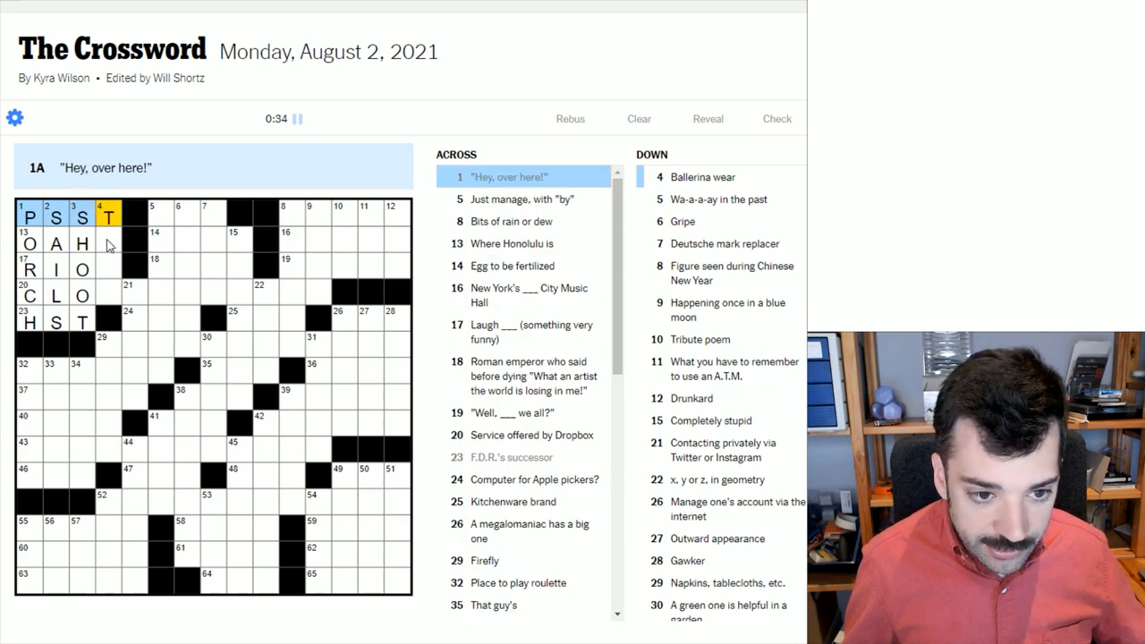
pyautogui.click(107, 243)
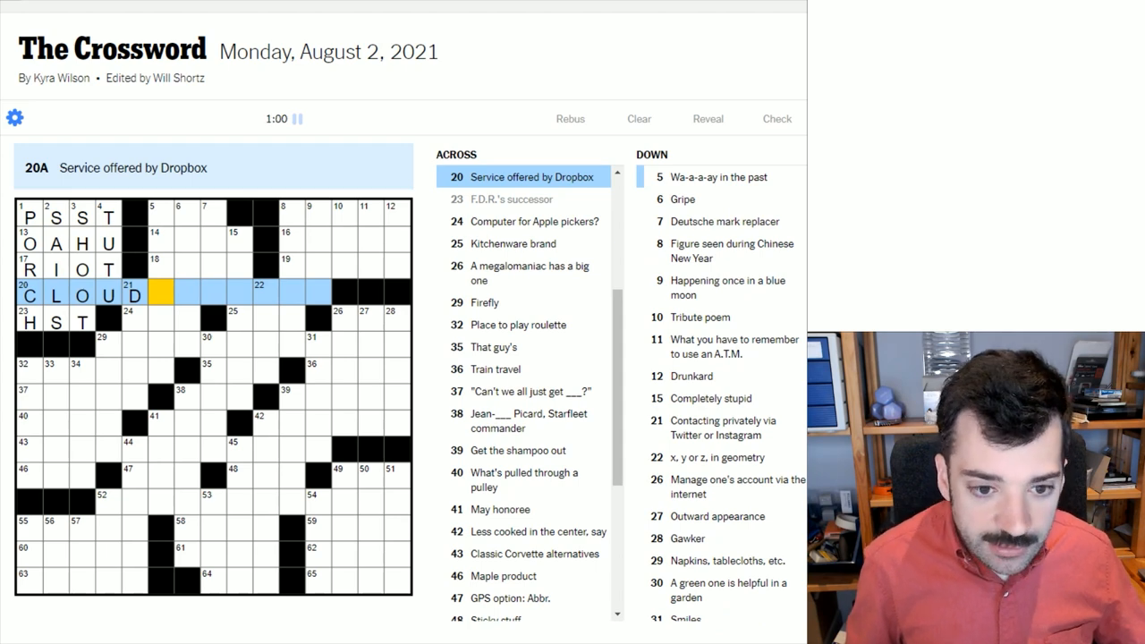
# Enter CLOUD STORAGE at 20-Across, EKE at 5-Across and KVETCH at 6-Down.
pyautogui.write('STORAGE')
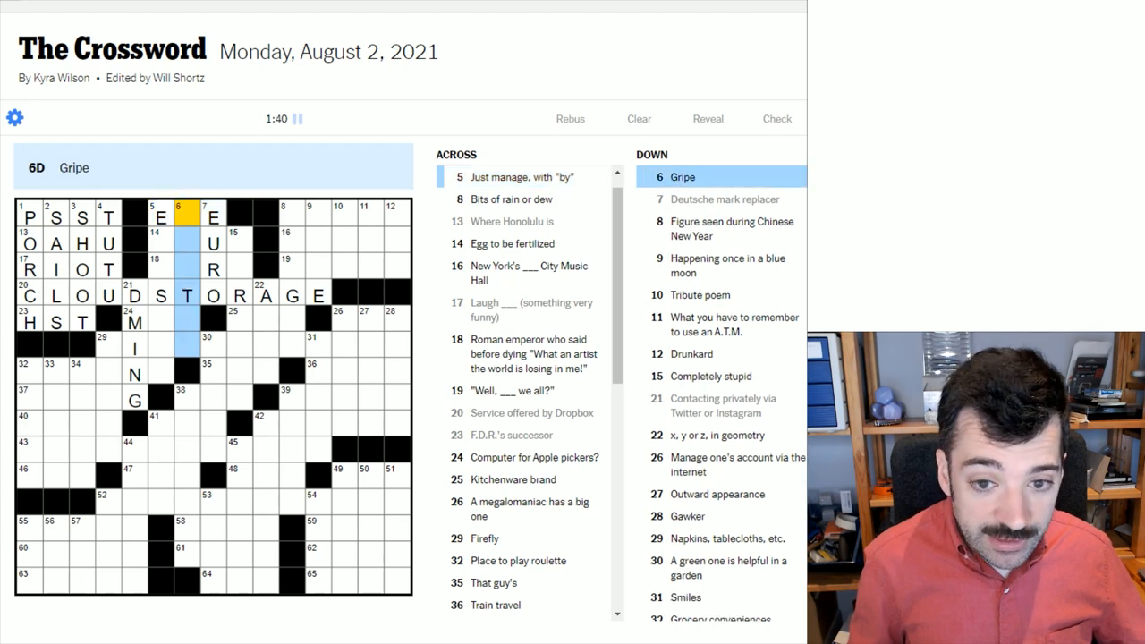
pyautogui.write('KVE')
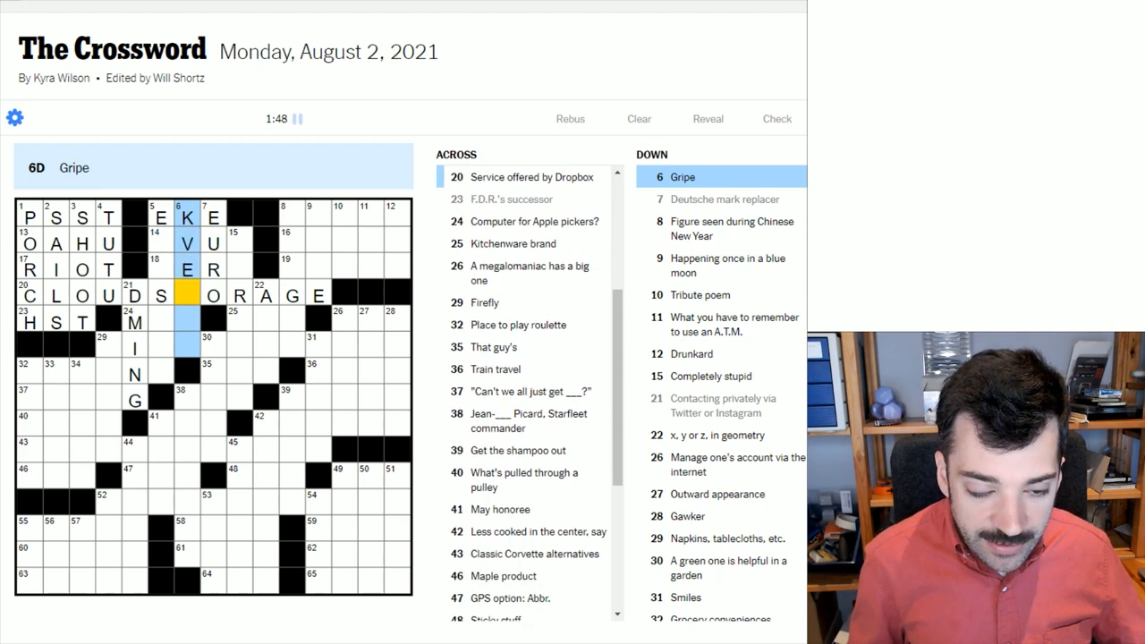
pyautogui.write('TCH')
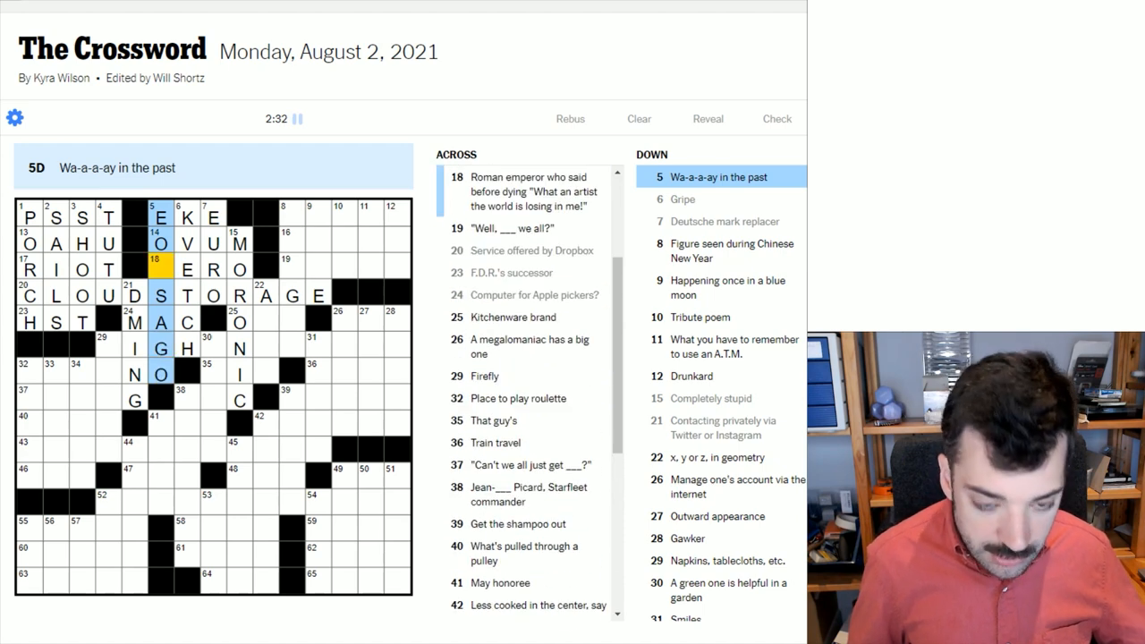
# Add OVUM at 14-Across, NERO at 18-Across, MAC at 24-Across and EONS AGO at 5-Down.
pyautogui.write('N')
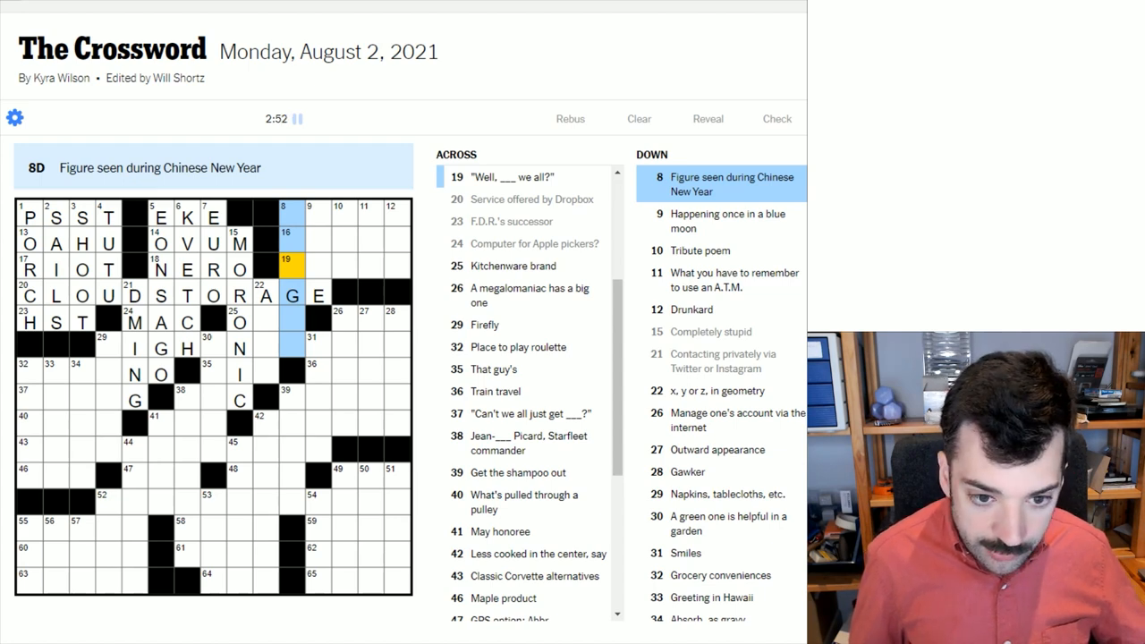
# Fill DROPS, RADIO and AREN'T in the top-right, plus OXO and HIS mid-grid.
pyautogui.click(292, 244)
pyautogui.write('RADIO')
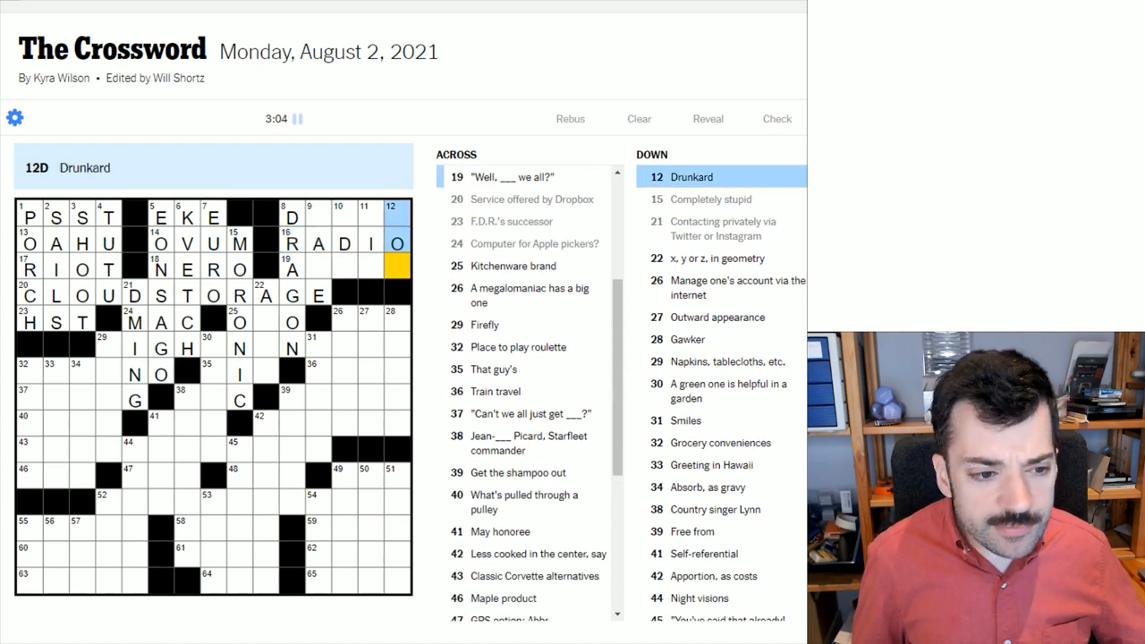
pyautogui.write('T')
pyautogui.click(398, 213)
pyautogui.write('S')
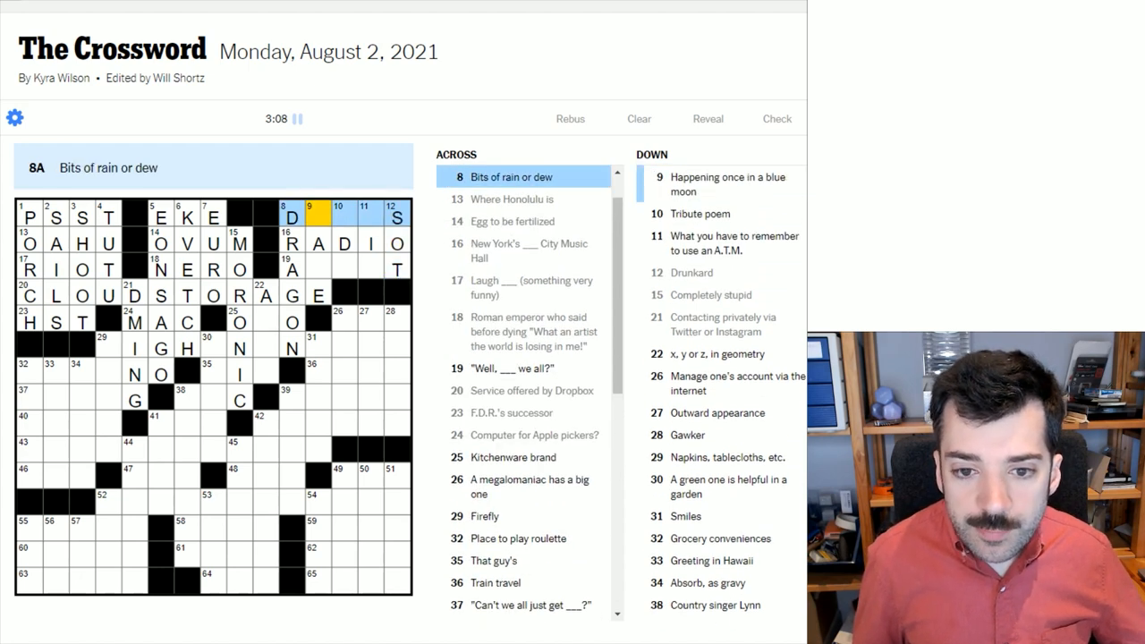
pyautogui.write('ROP')
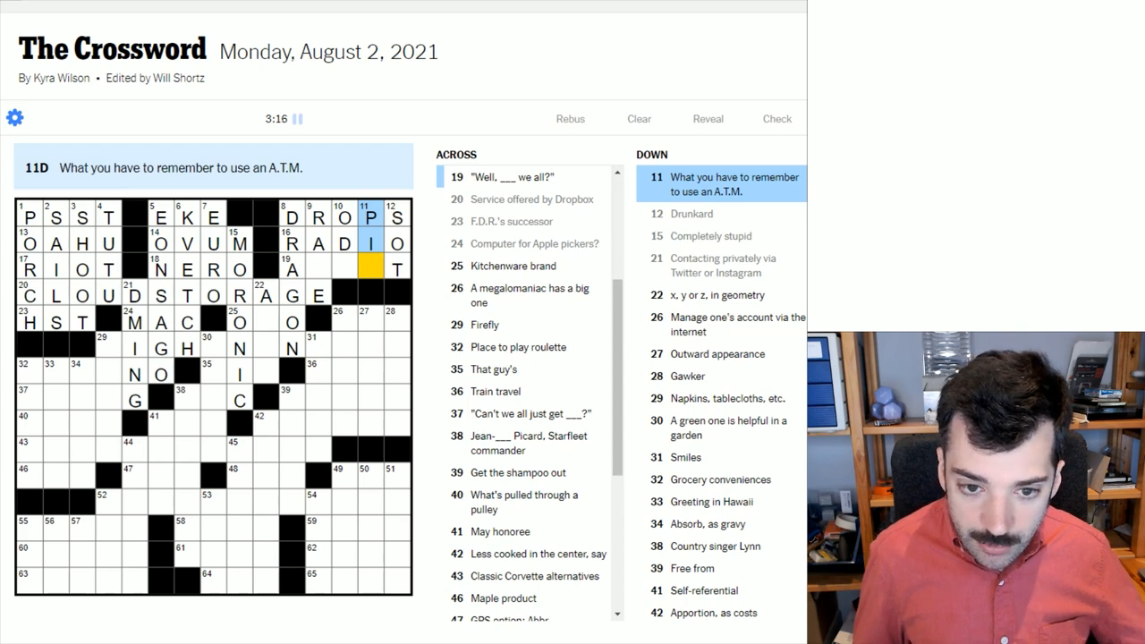
pyautogui.write('N')
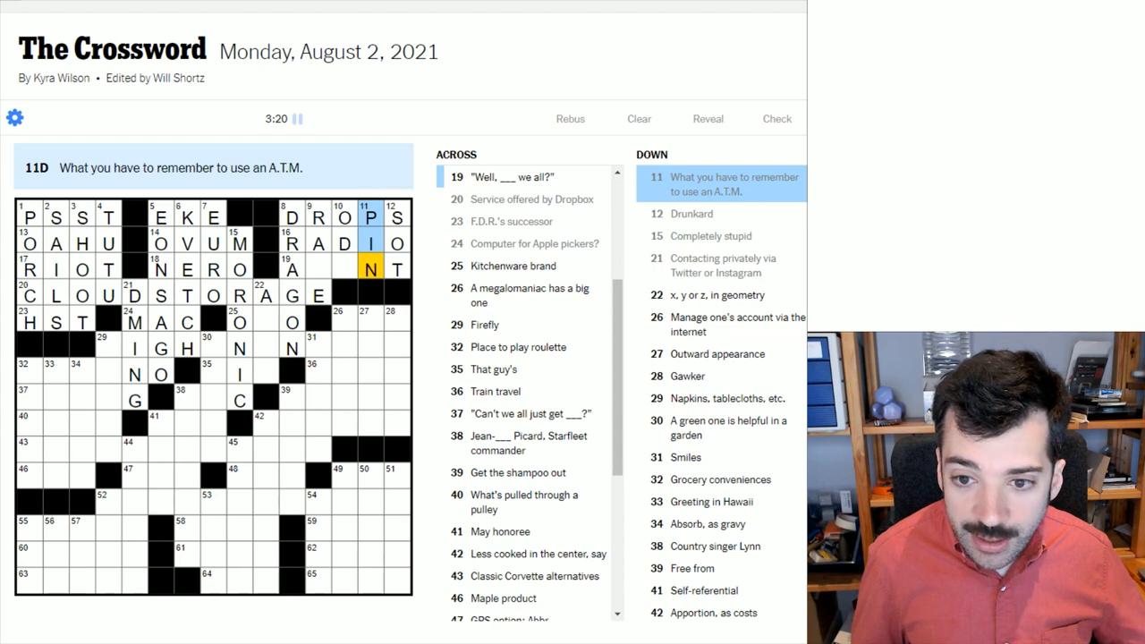
pyautogui.click(295, 269)
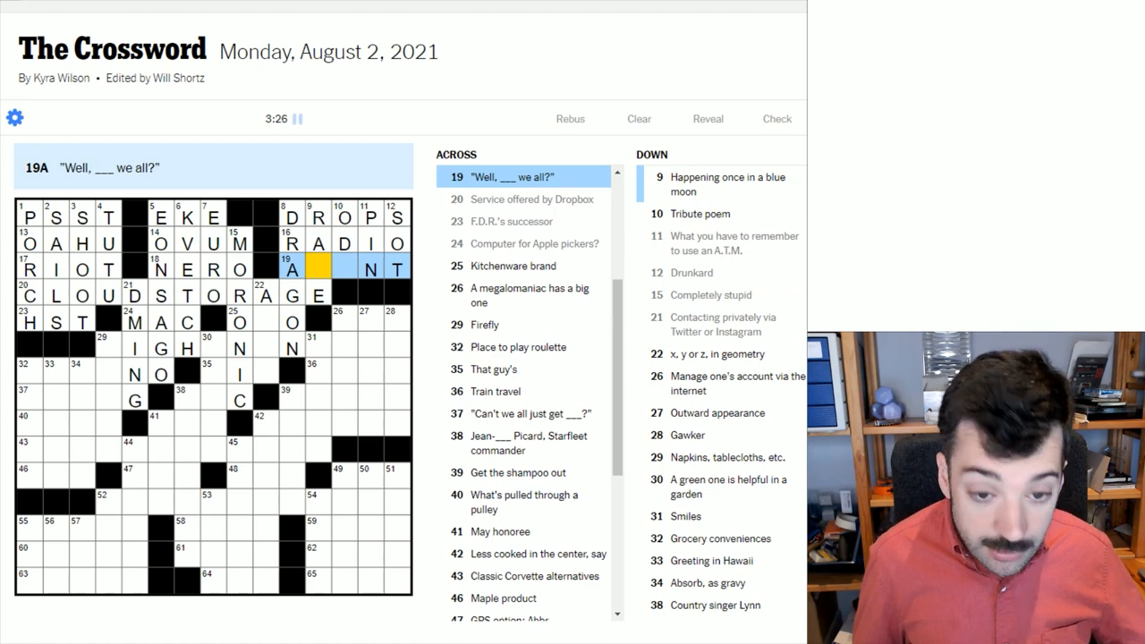
pyautogui.write('AR')
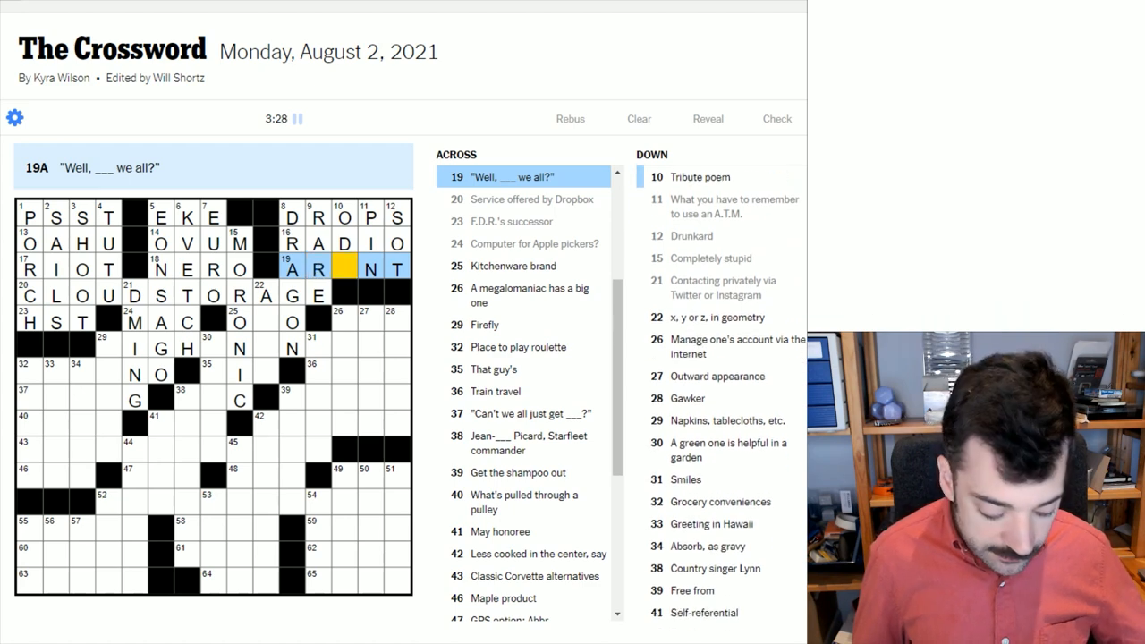
pyautogui.click(338, 216)
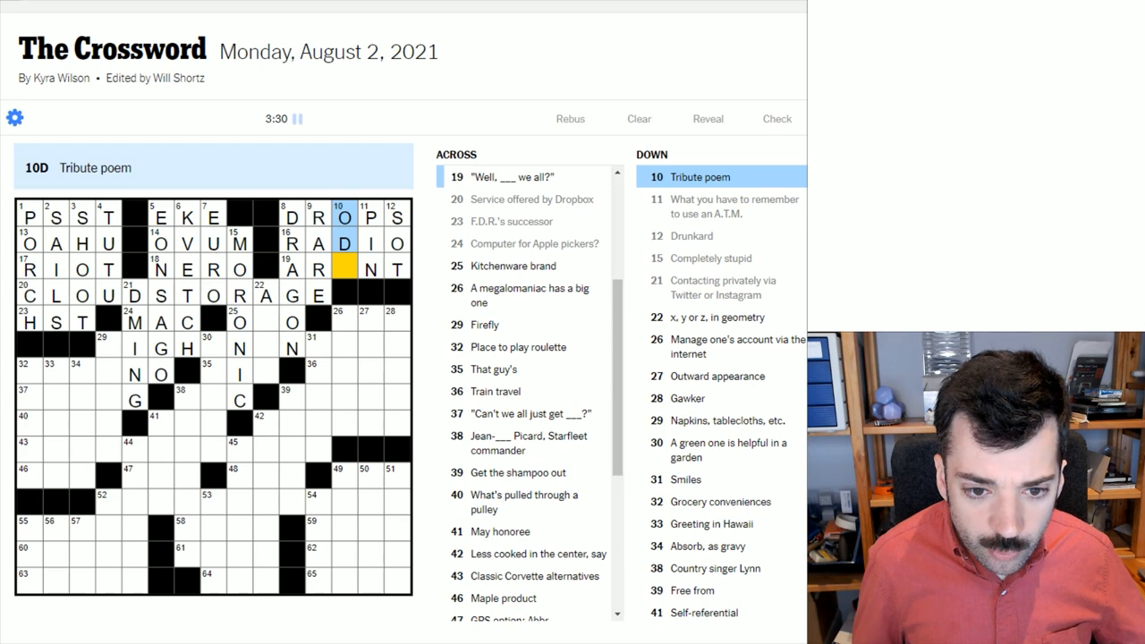
pyautogui.write('E')
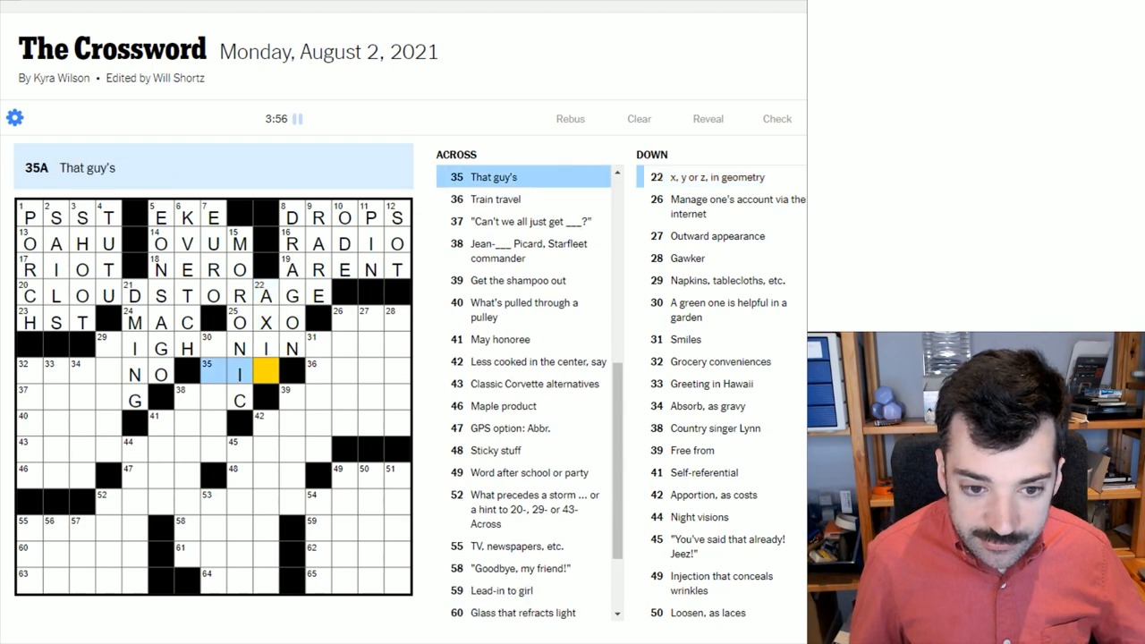
pyautogui.write('IS')
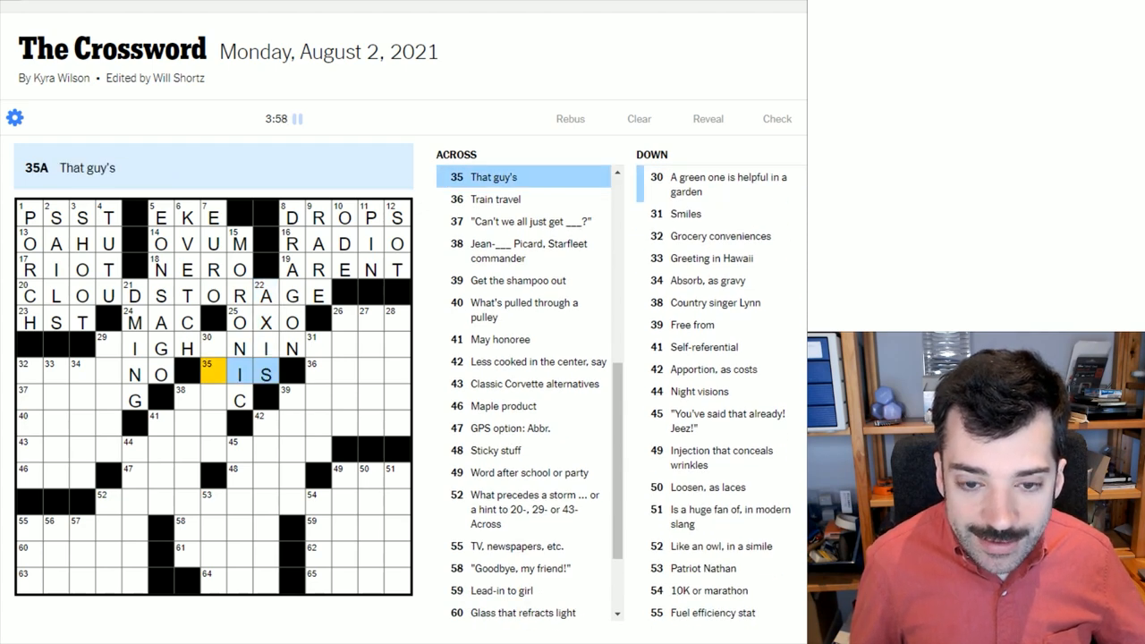
pyautogui.write('H')
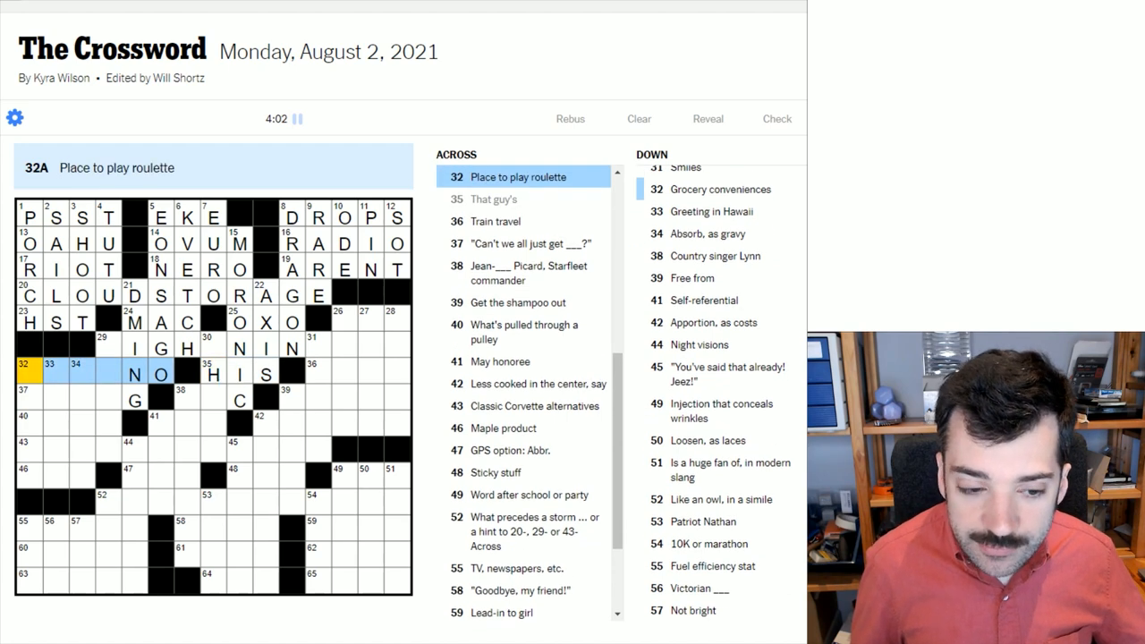
# Complete CASINO at 32-Across, LIGHTNING BUG at 29-Across and EGO at 26-Across.
pyautogui.write('CASI')
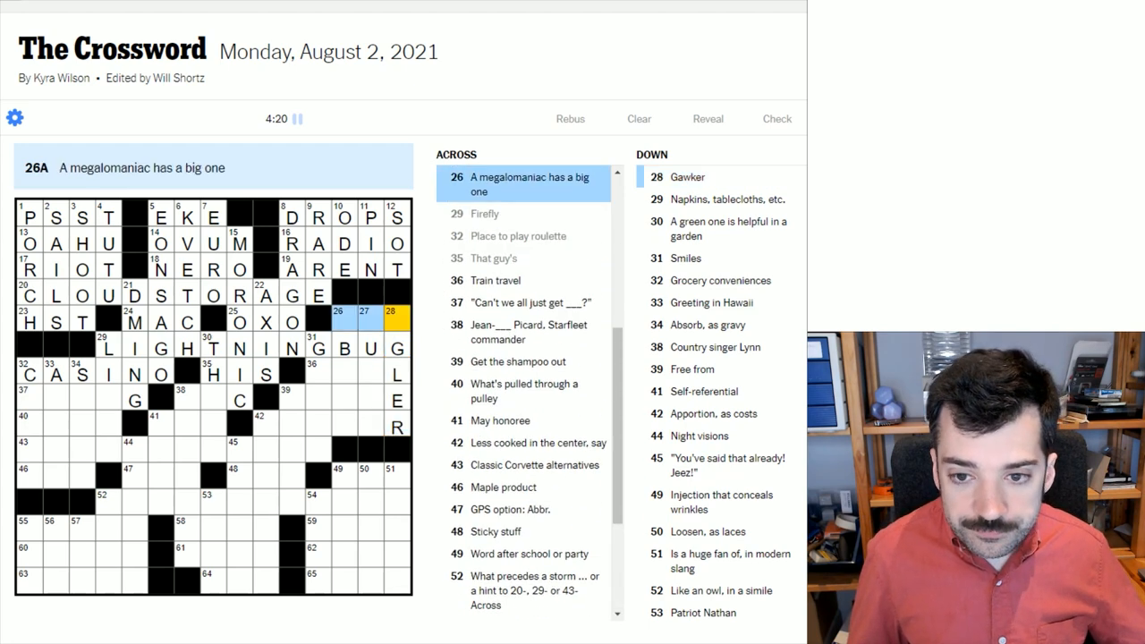
pyautogui.write('O')
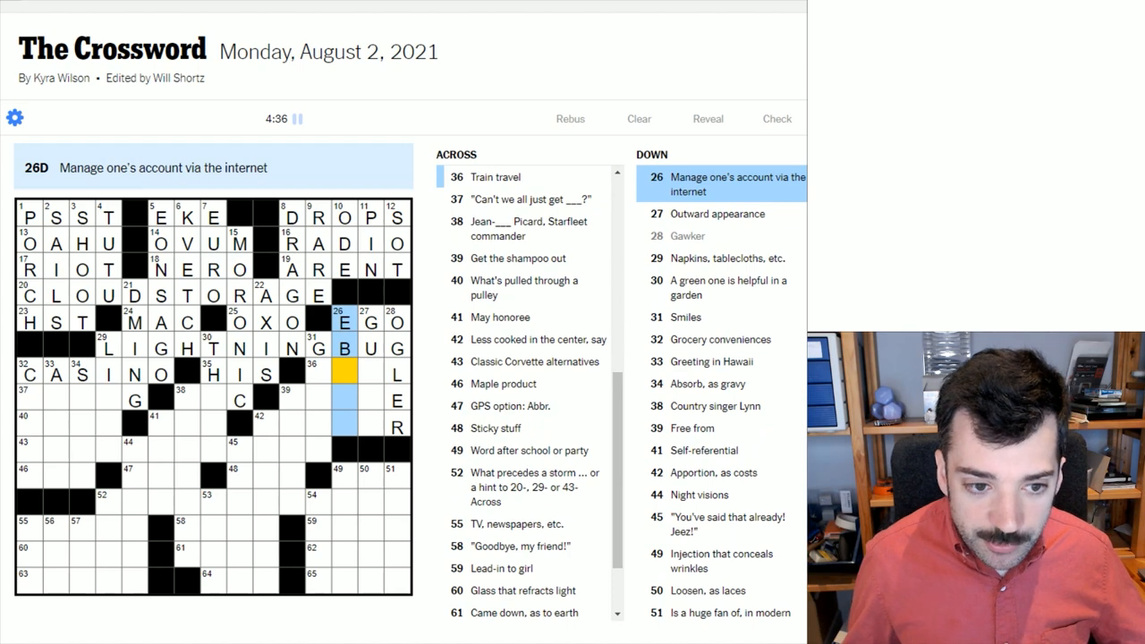
# Fill 26-Down with EBANK, running from EGO through LIGHTNING BUG.
pyautogui.click(160, 217)
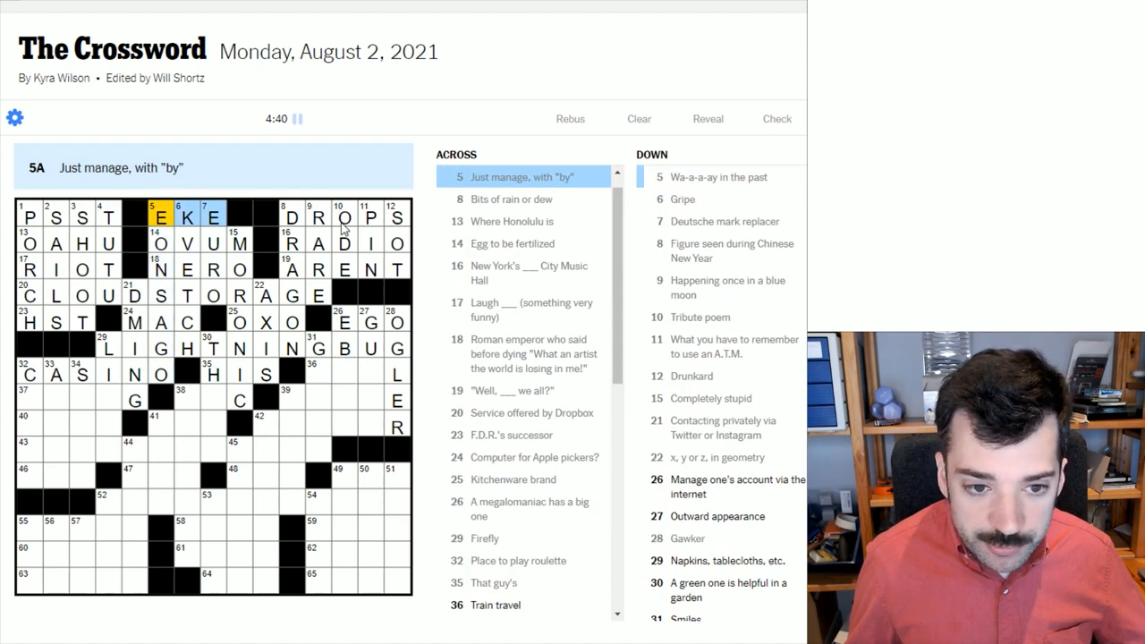
pyautogui.click(343, 218)
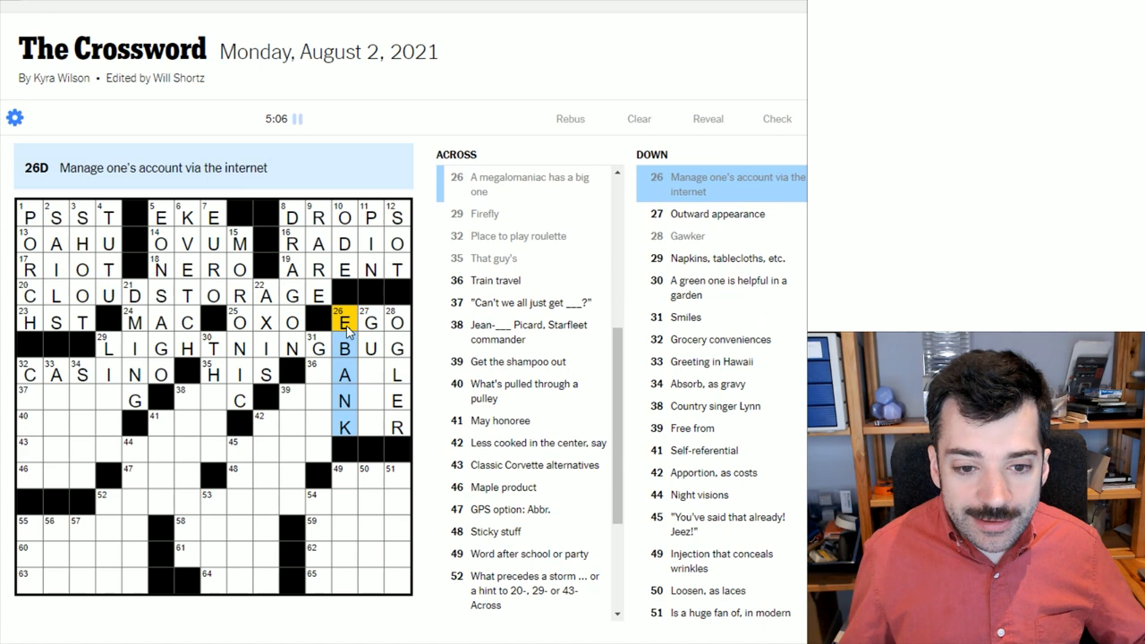
pyautogui.moveTo(347, 383)
pyautogui.write('RIDO')
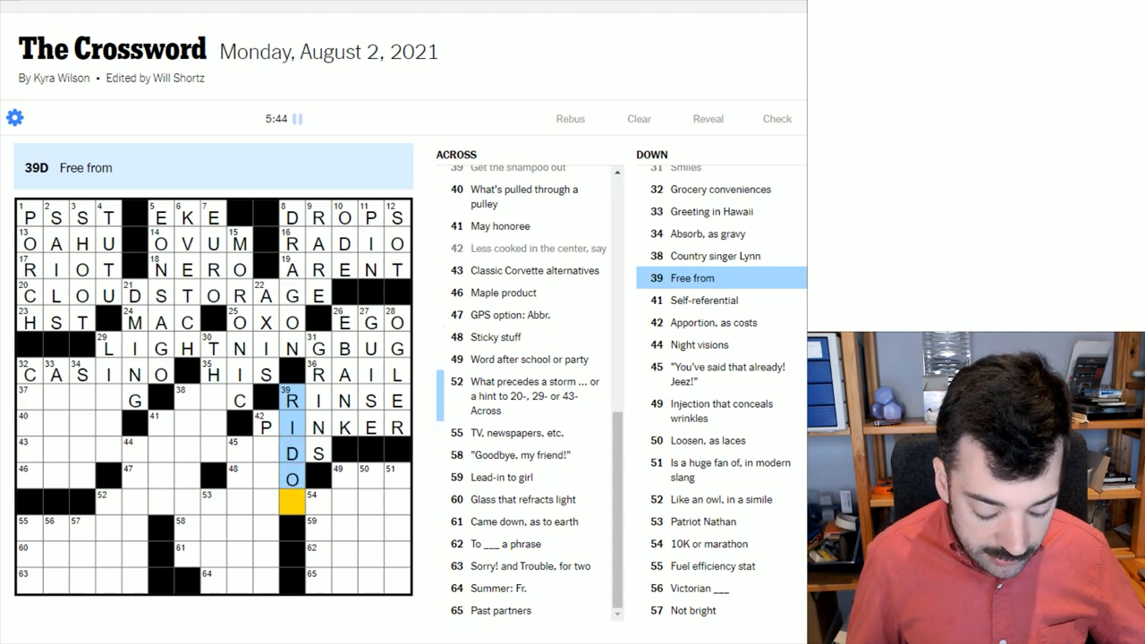
# Add RAIL, RINSE and PINKER across, and RID OF at 39-Down.
pyautogui.write('F')
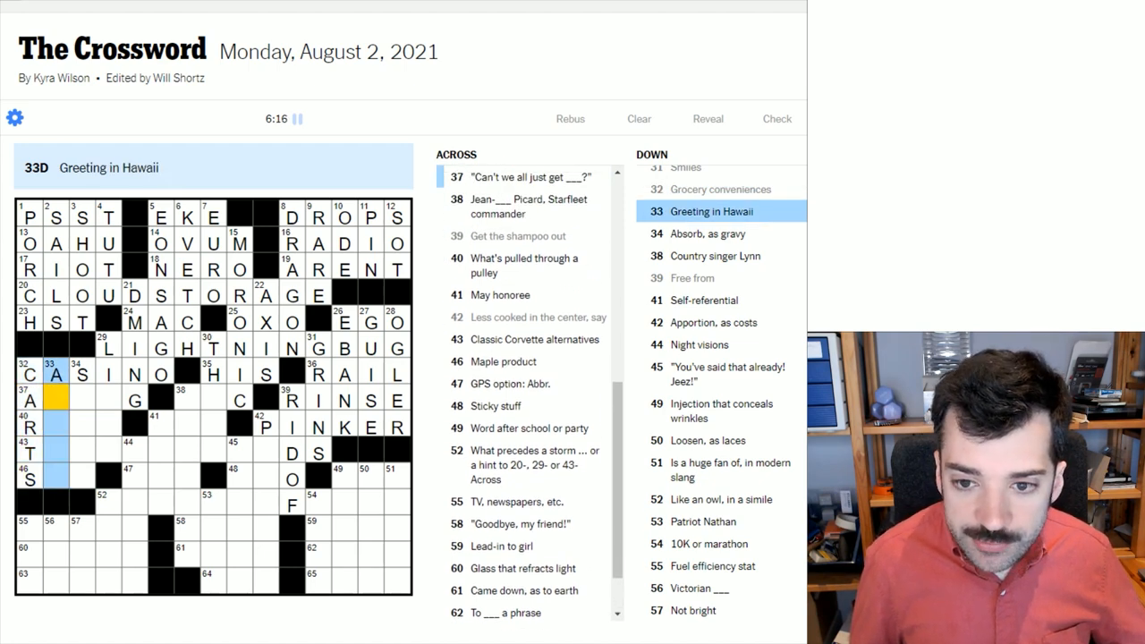
# Add ALONG, ROPE, SAP and theme answer THUNDERBIRDS in the left-middle rows.
pyautogui.write('LOHA')
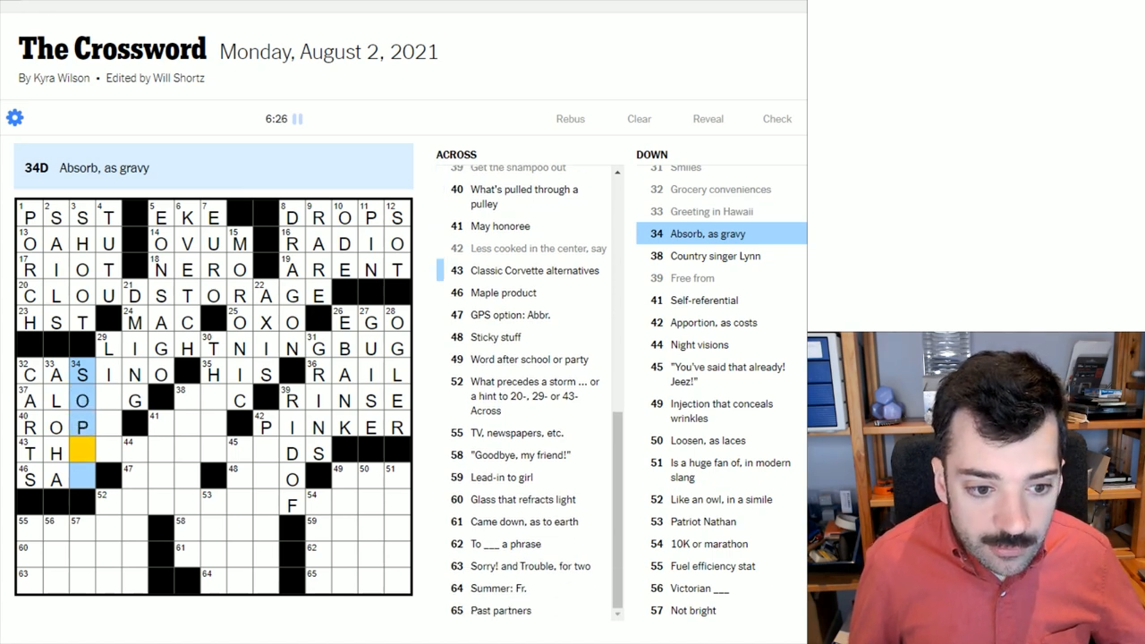
pyautogui.write('UP')
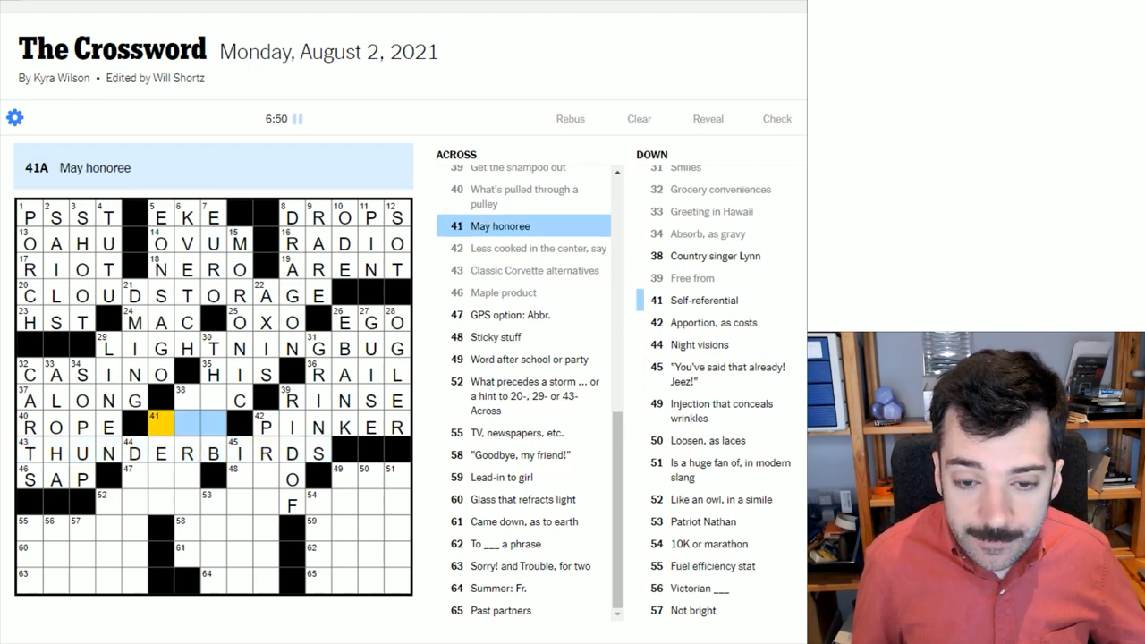
# Fill MOM at 41-Across, LORETTA at 38-Down and LUC at 38-Across.
pyautogui.click(185, 400)
pyautogui.write('U')
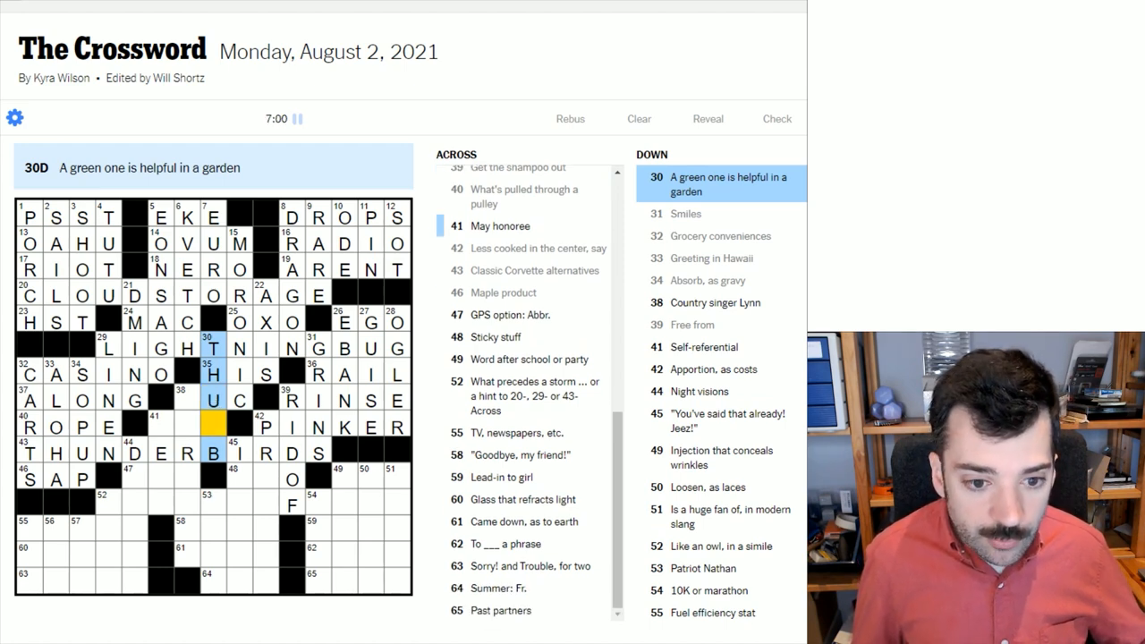
pyautogui.click(213, 426)
pyautogui.write('M')
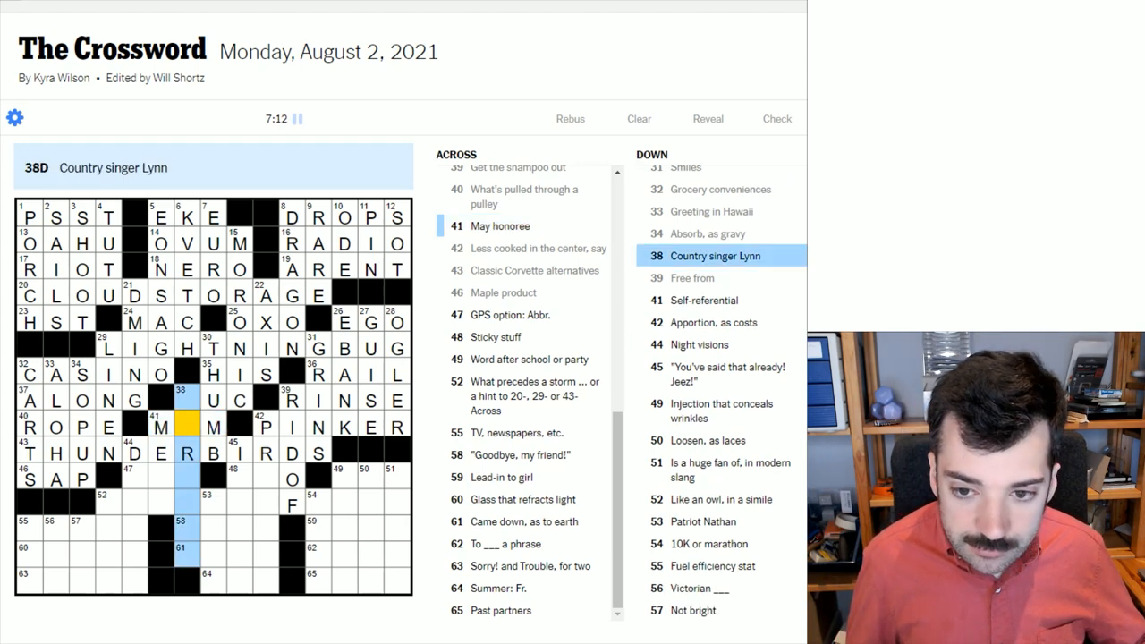
pyautogui.write('ORETTA')
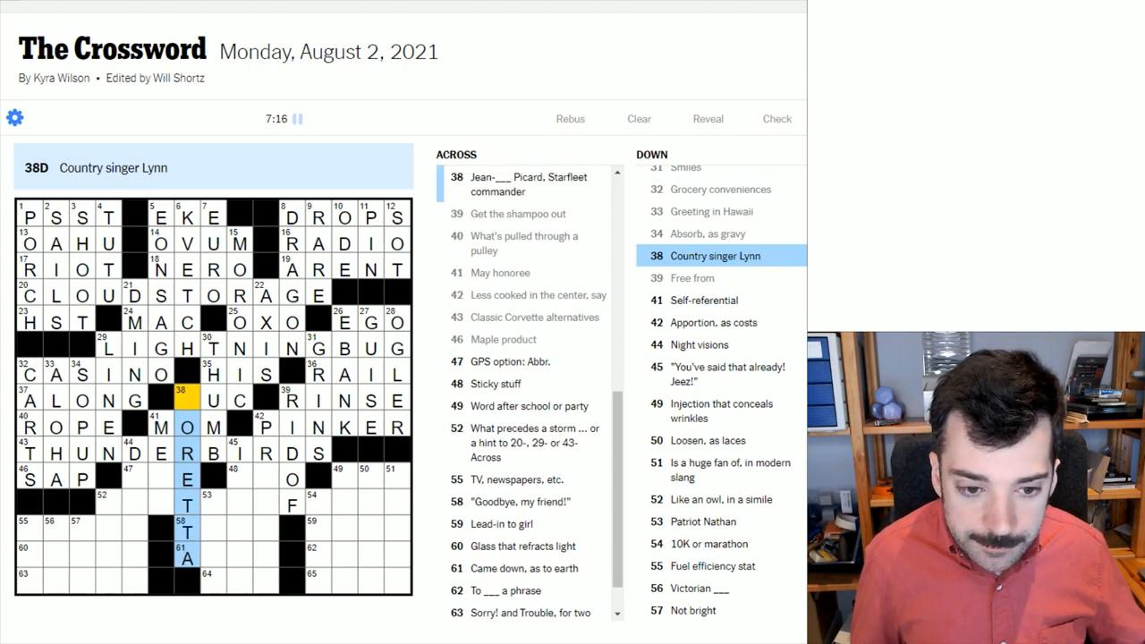
pyautogui.click(231, 399)
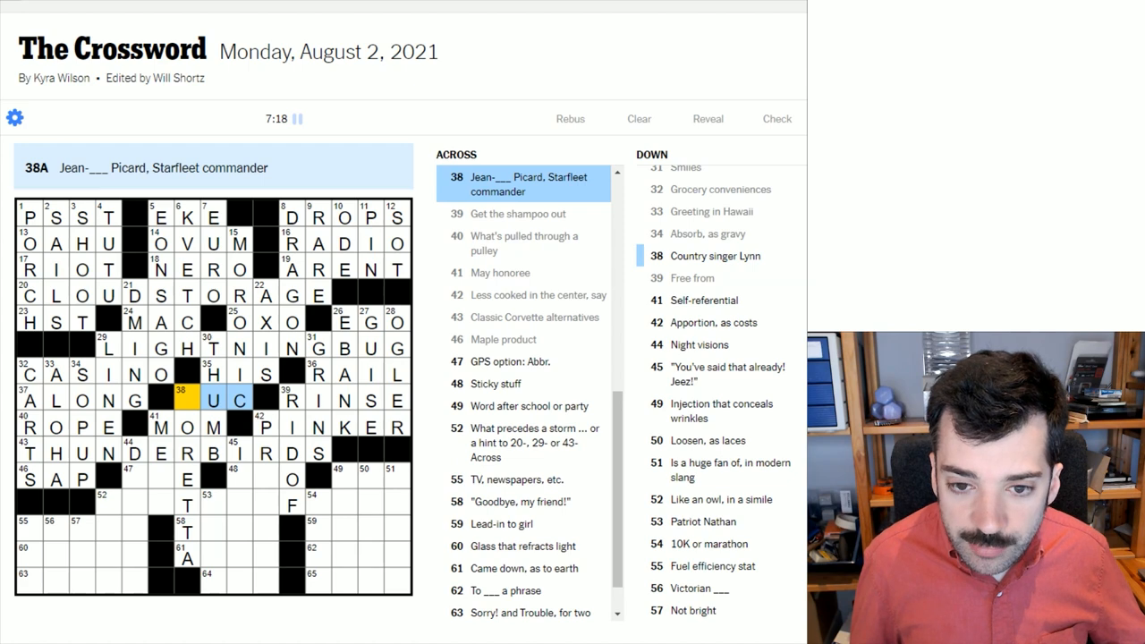
pyautogui.write('L')
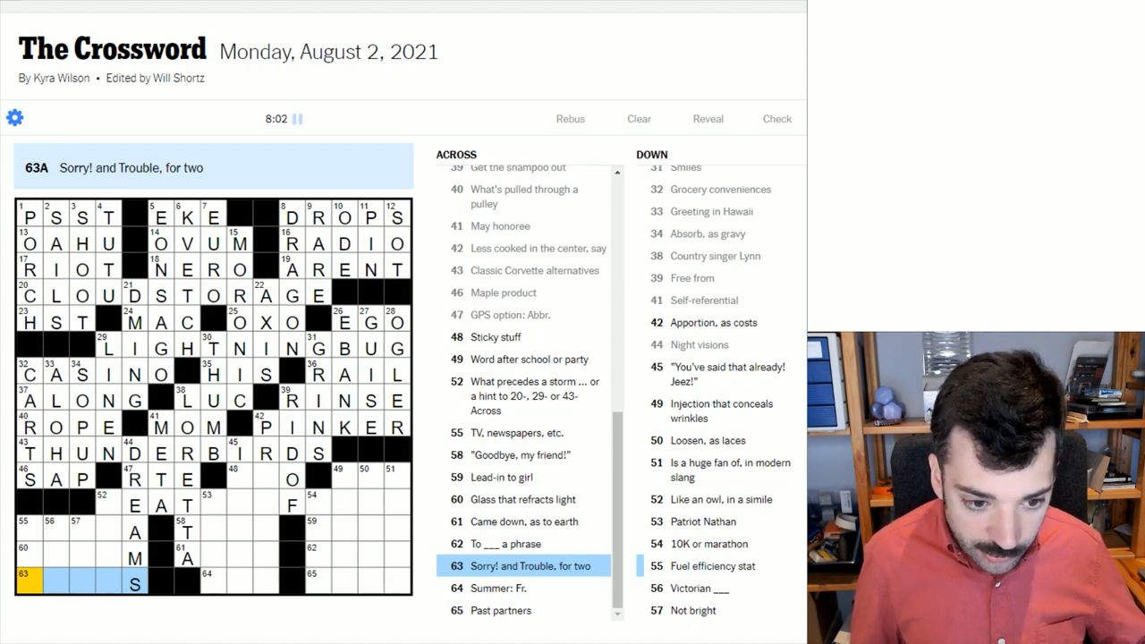
# Finish GAMES at 63-Across and enter W to complete WISE at 52-Across.
pyautogui.write('GAME')
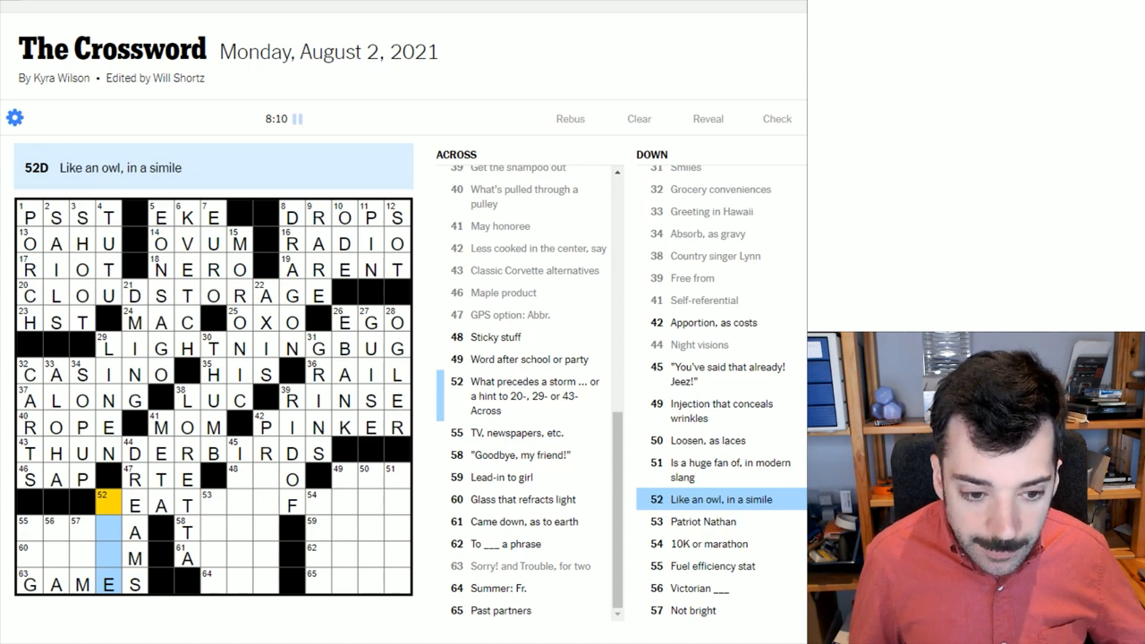
pyautogui.write('WIS')
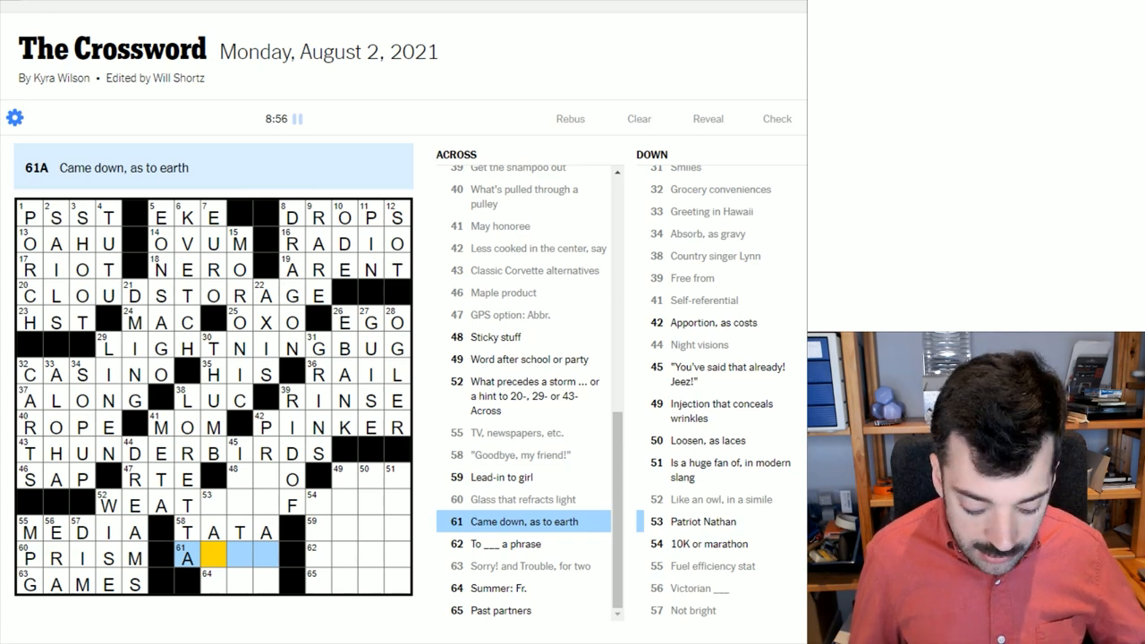
# Enter LIT, ETE, COIN and BUS to solve the puzzle, then dismiss the 11:17 congratulations.
pyautogui.write('LIT')
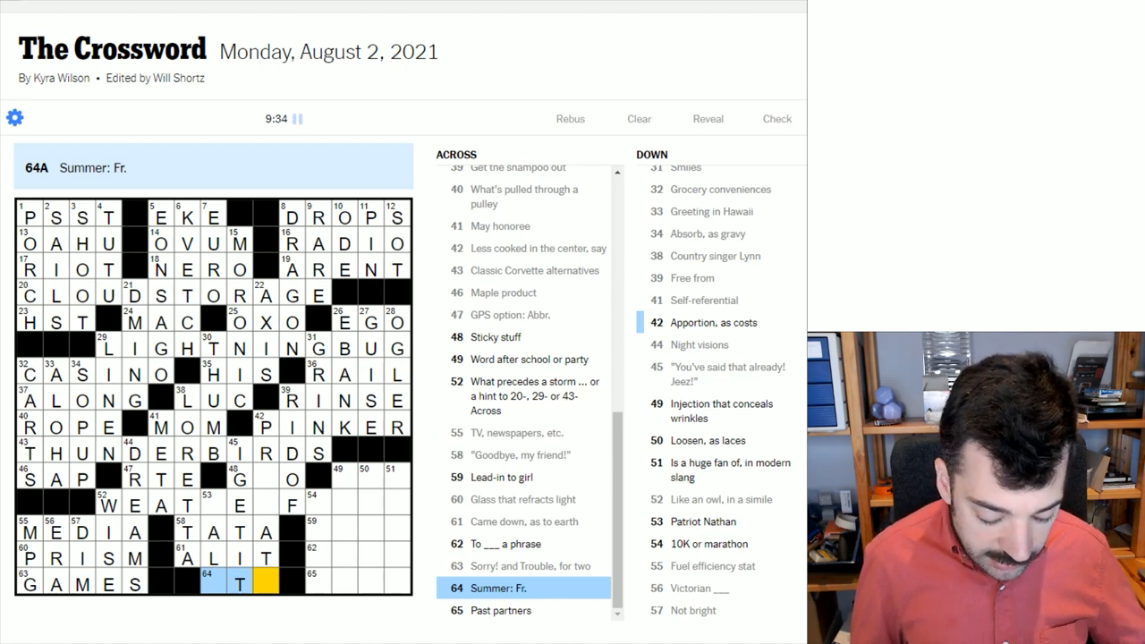
pyautogui.write('ETE')
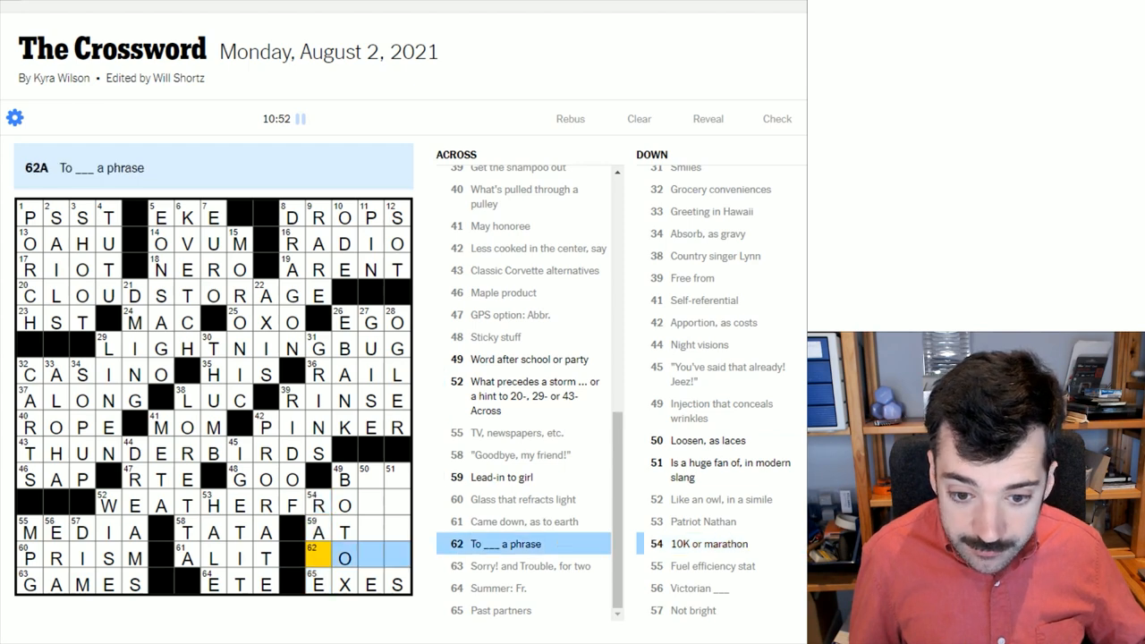
pyautogui.write('C')
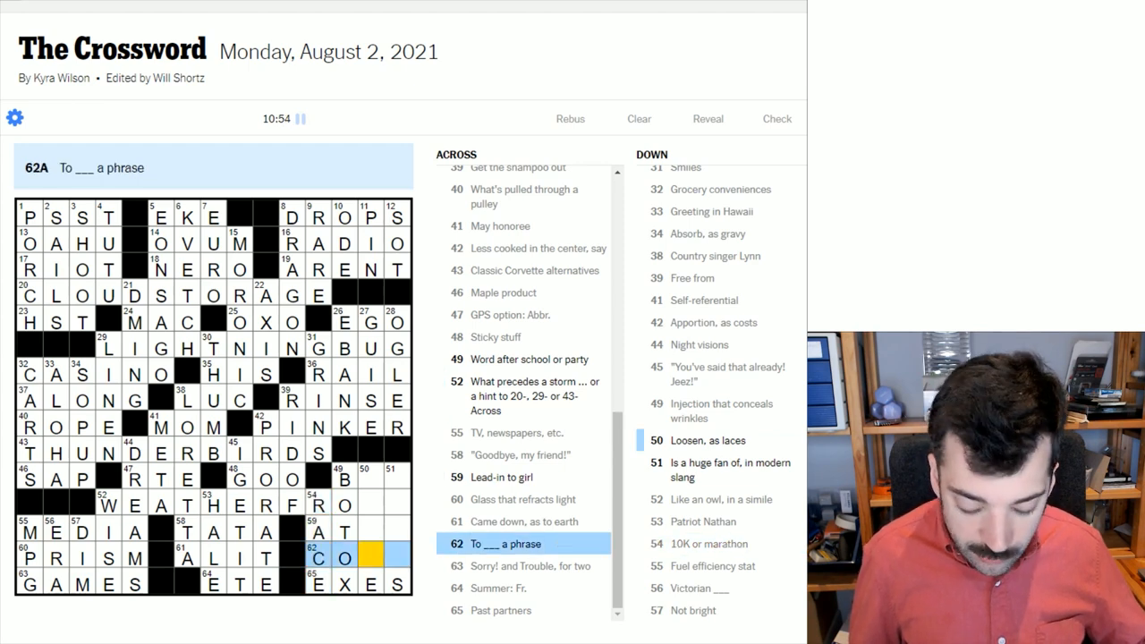
pyautogui.write('IN')
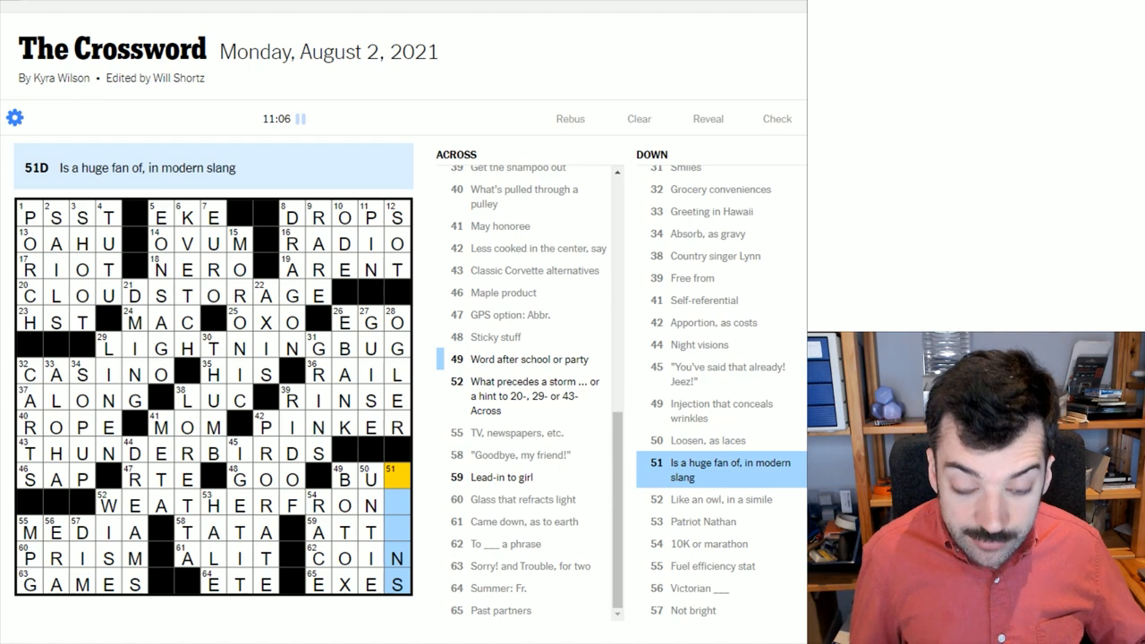
pyautogui.write('S')
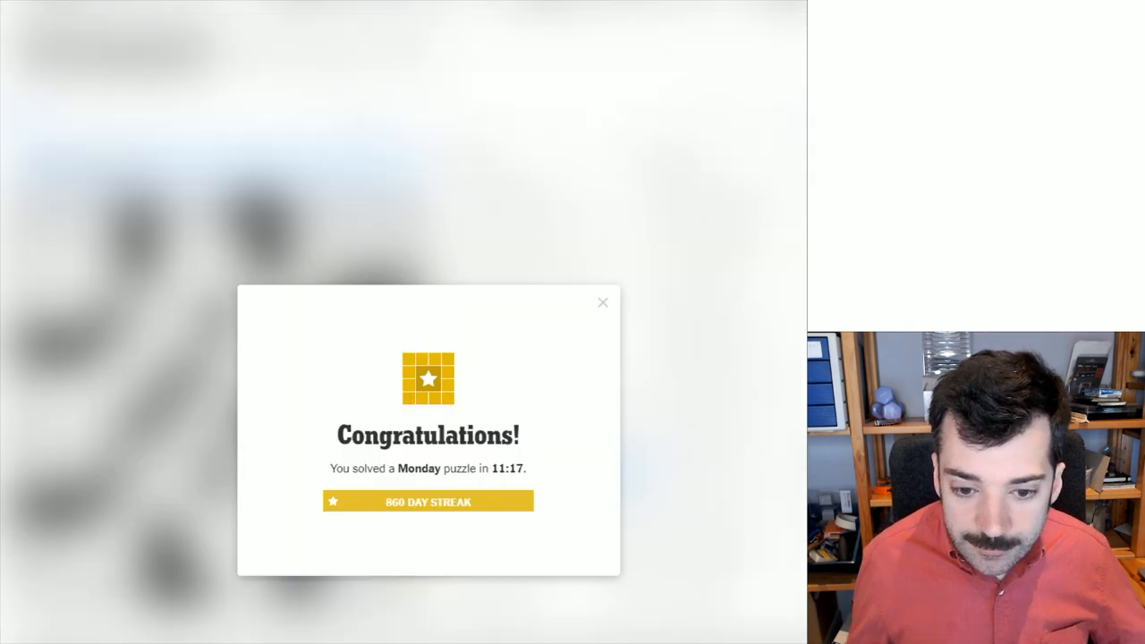
pyautogui.moveTo(565, 351)
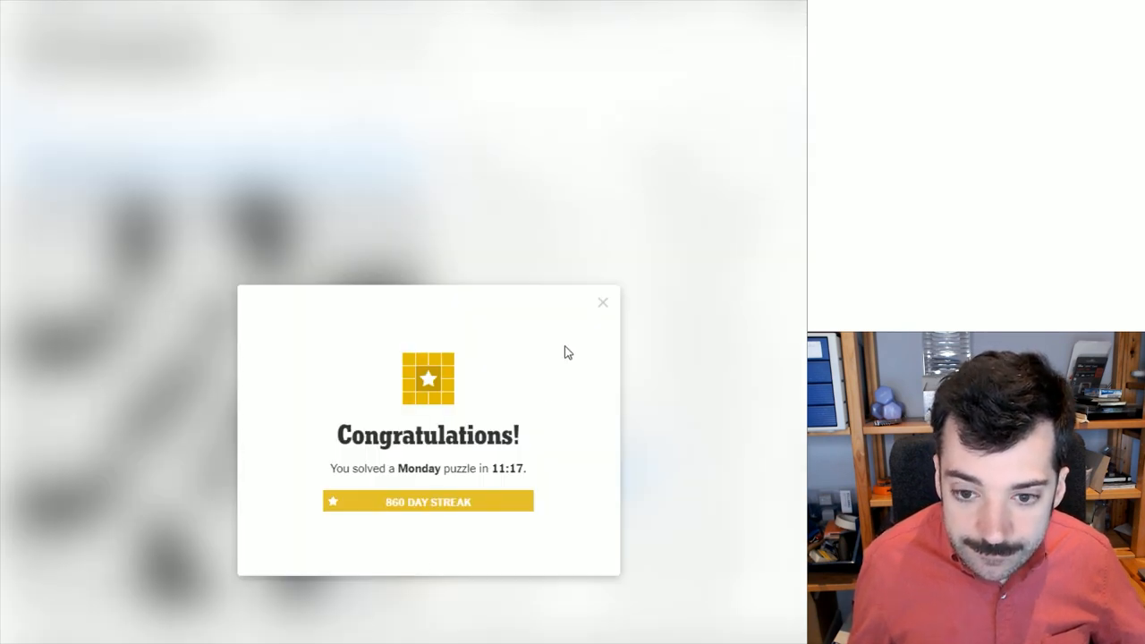
pyautogui.moveTo(602, 308)
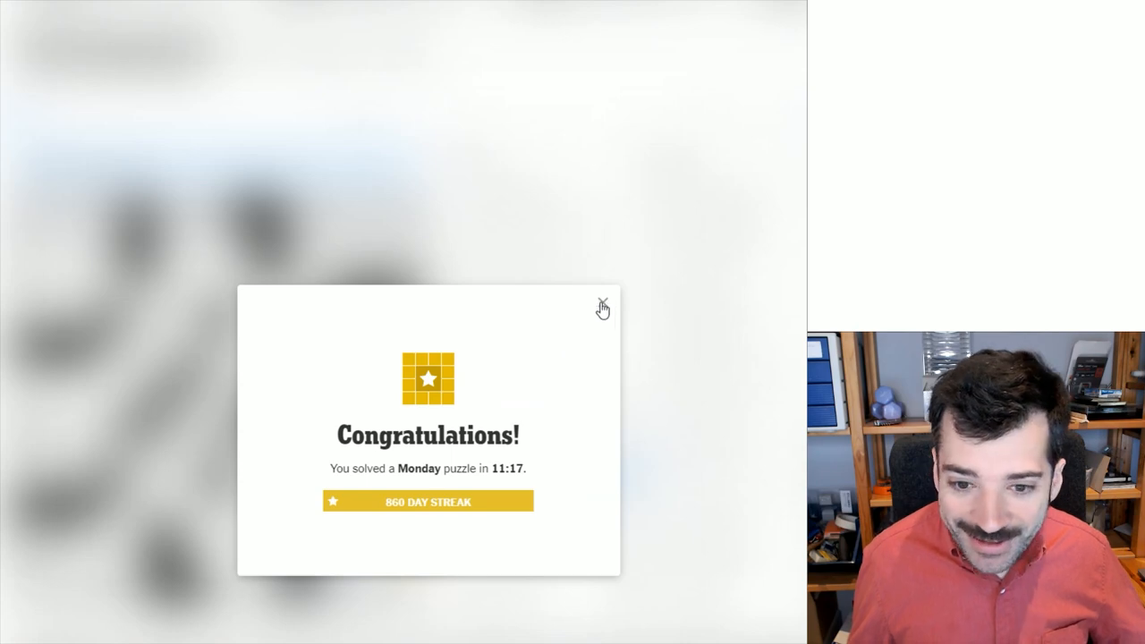
pyautogui.click(601, 304)
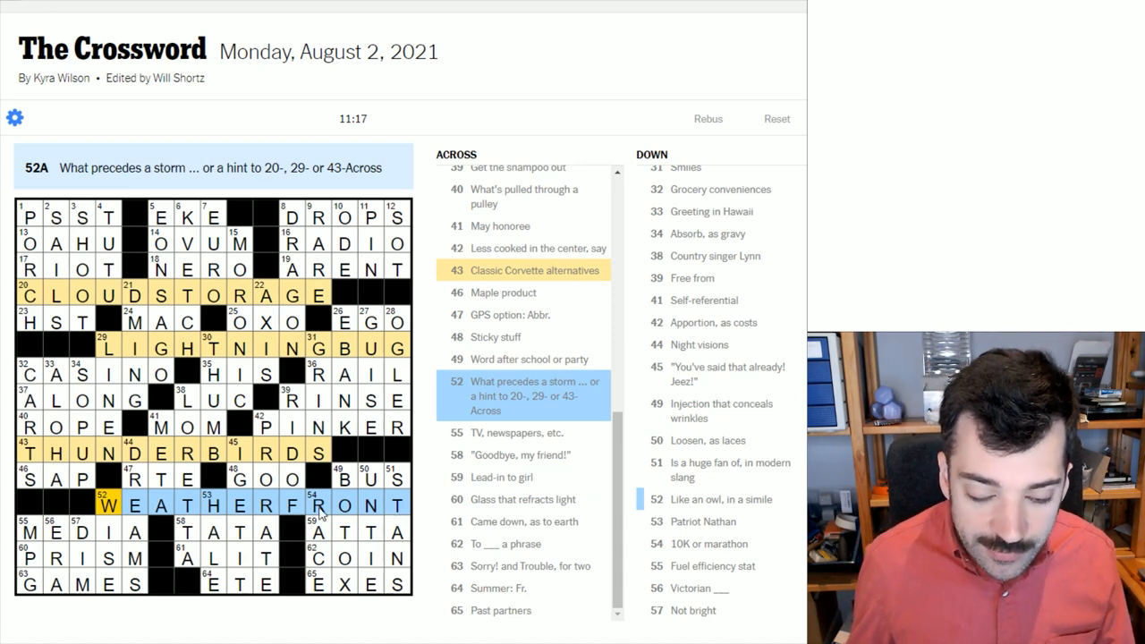
pyautogui.moveTo(129, 503)
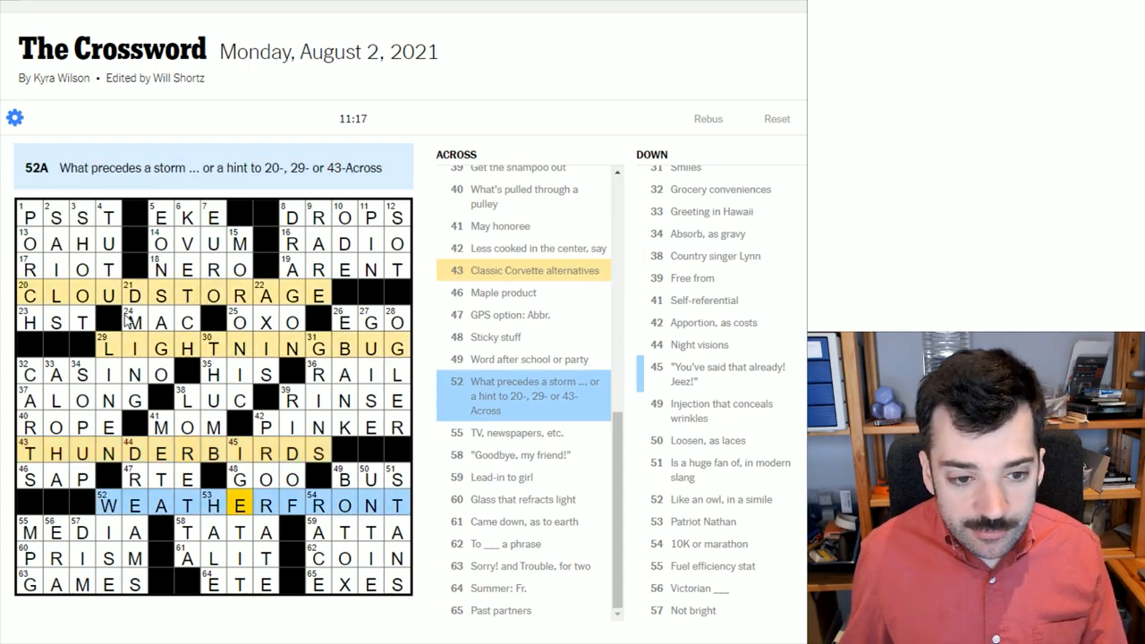
pyautogui.moveTo(195, 474)
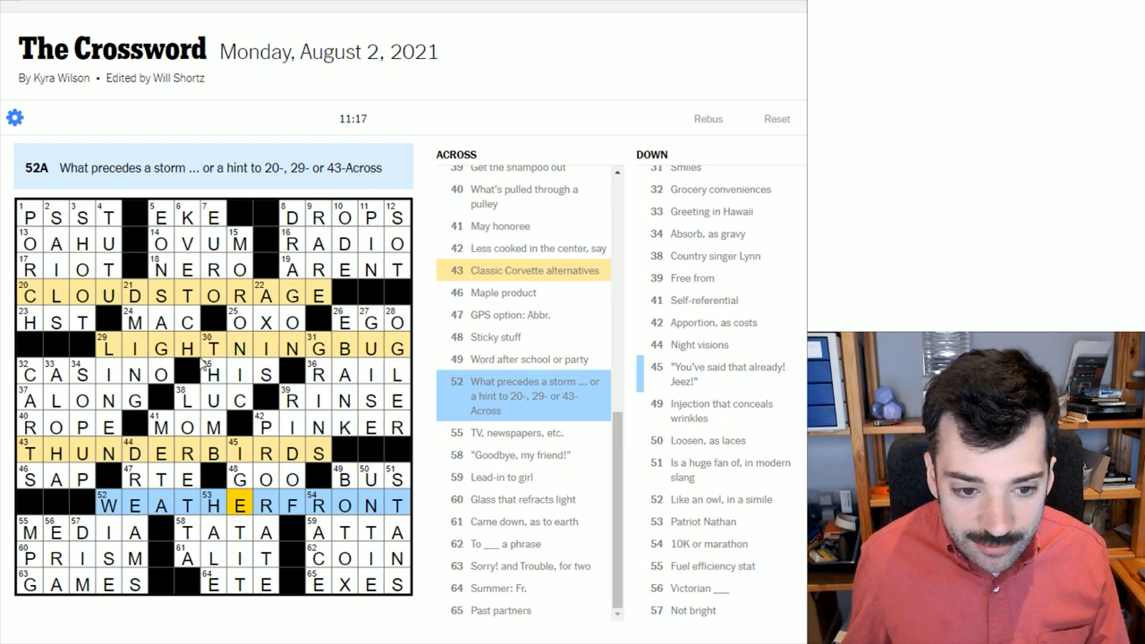
pyautogui.moveTo(241, 396)
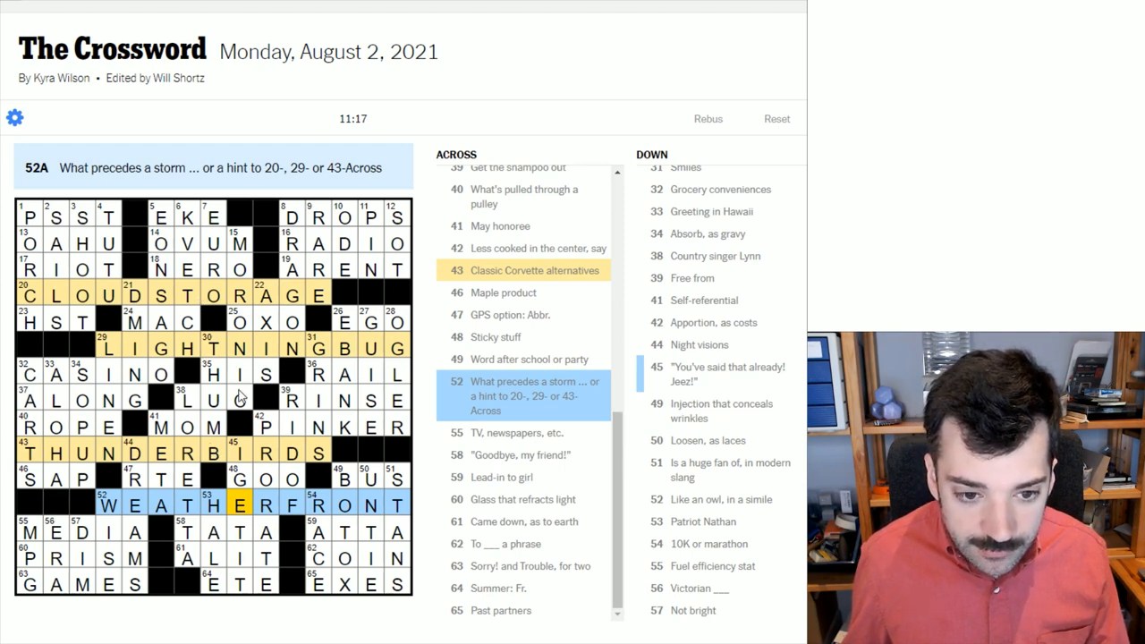
pyautogui.moveTo(183, 314)
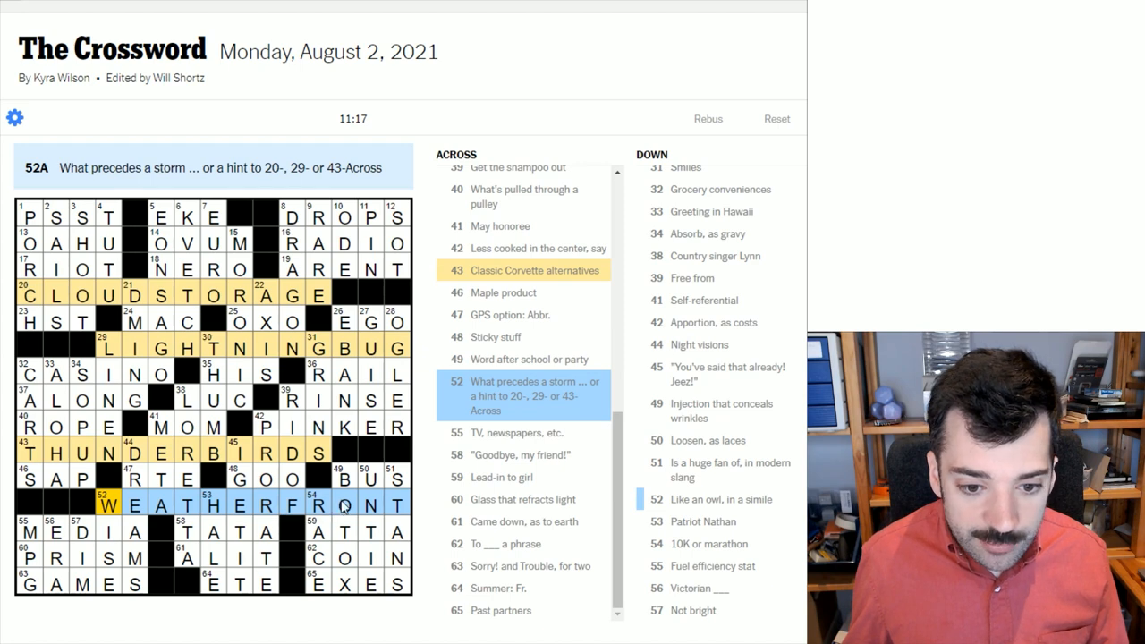
pyautogui.moveTo(347, 271)
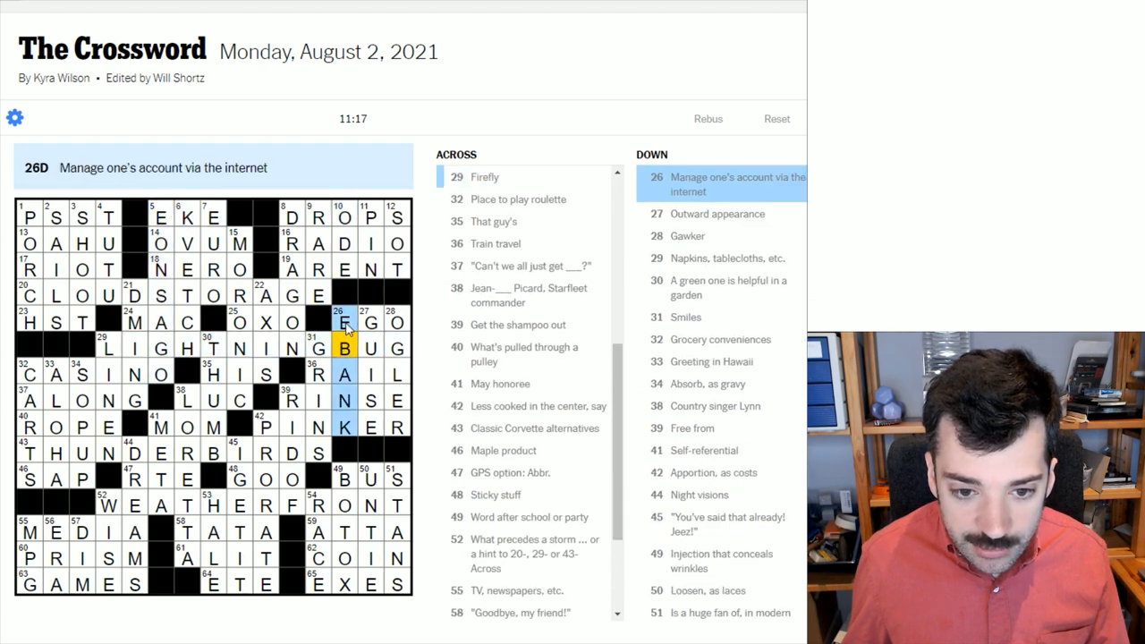
pyautogui.click(212, 583)
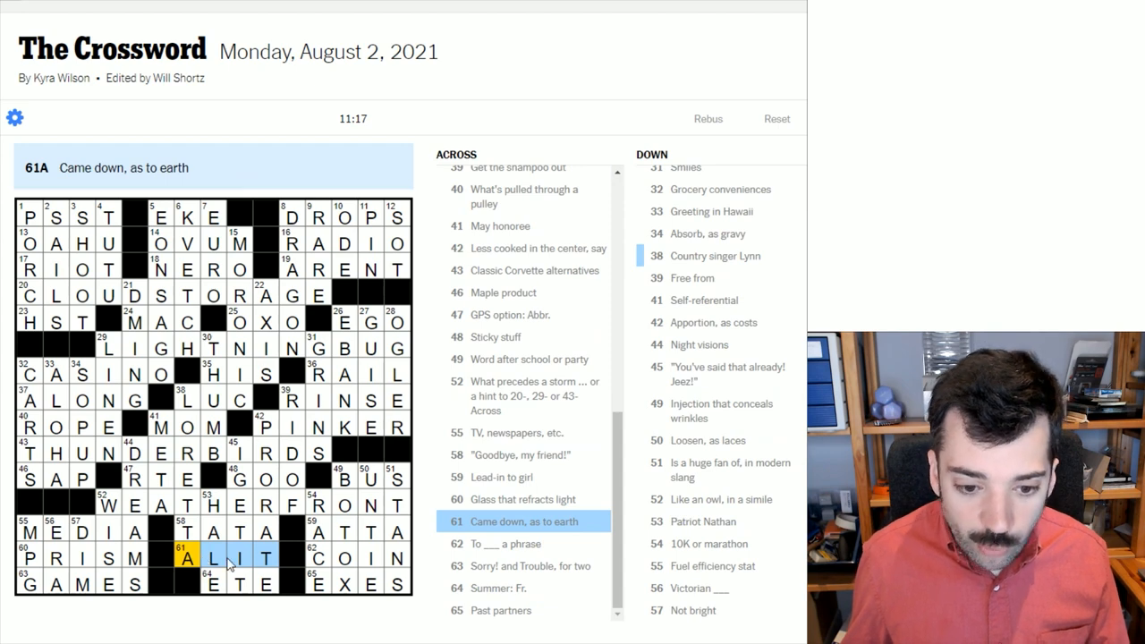
pyautogui.click(215, 583)
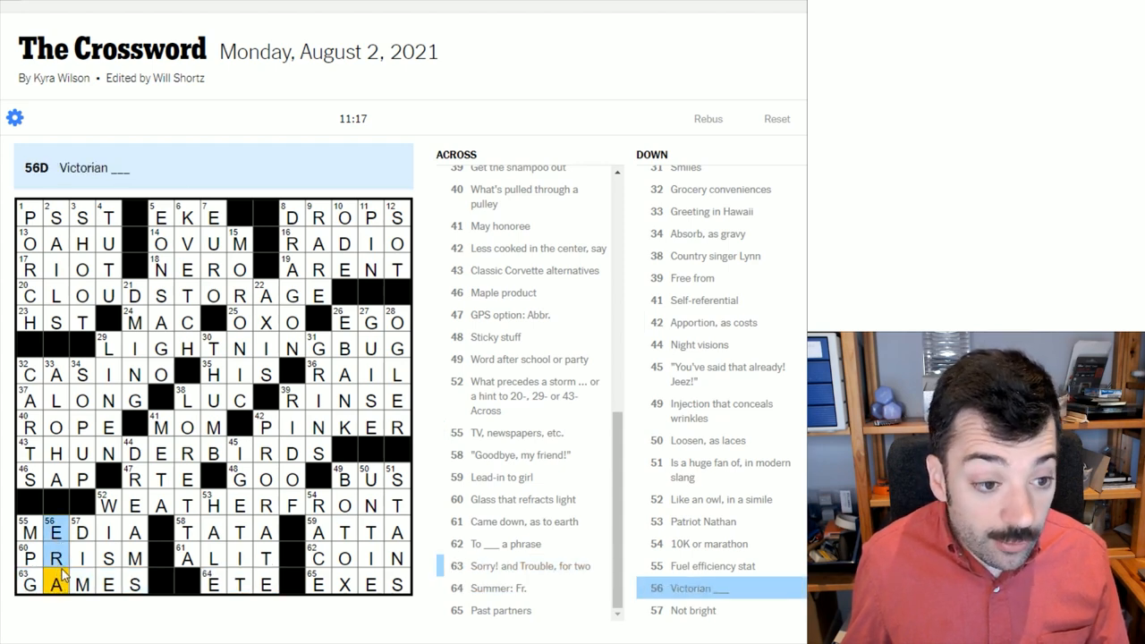
pyautogui.click(70, 558)
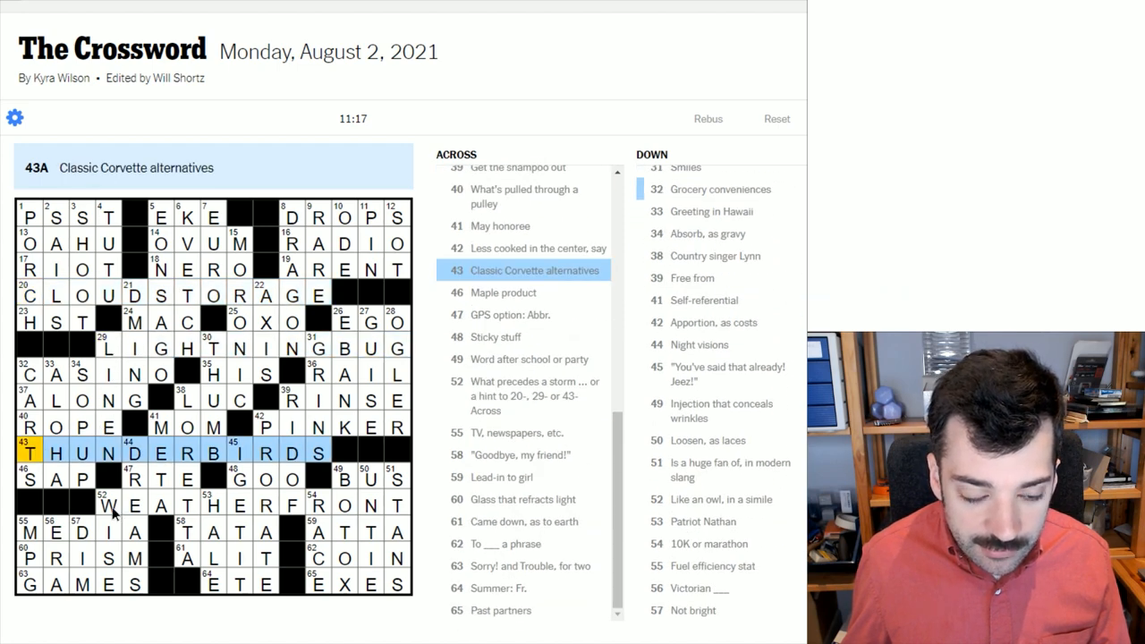
pyautogui.click(134, 505)
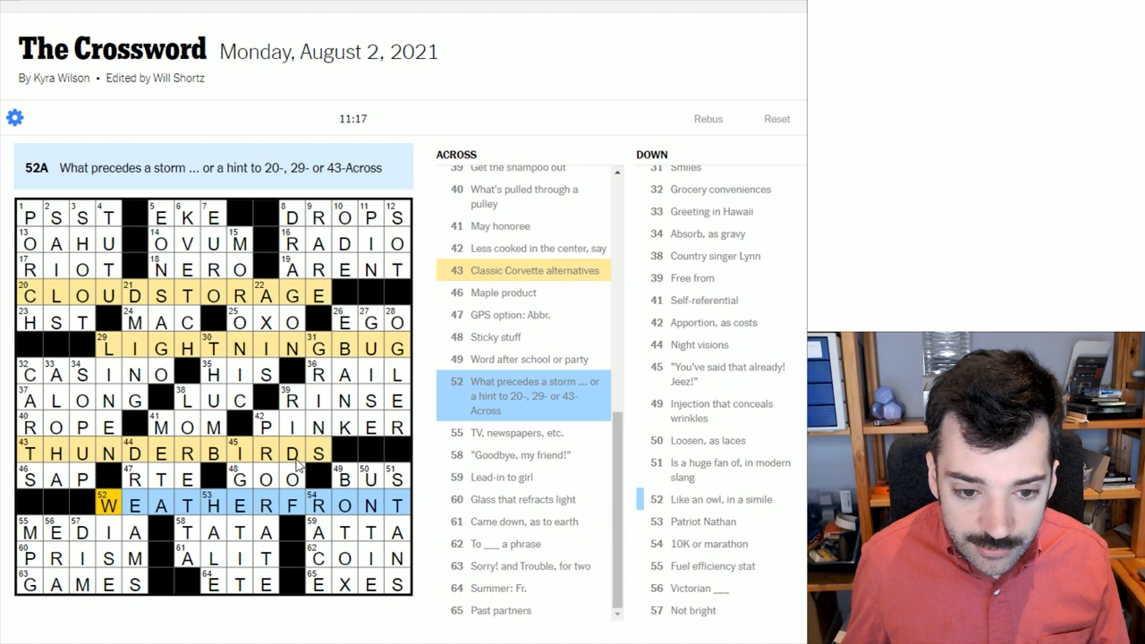
pyautogui.moveTo(274, 346)
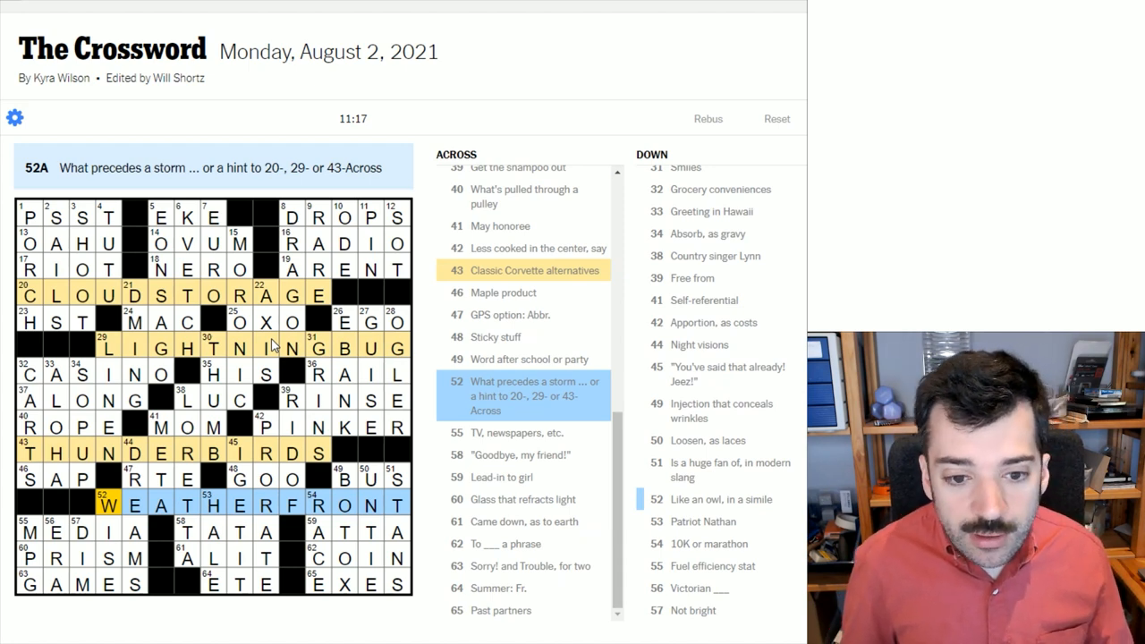
pyautogui.moveTo(500, 66)
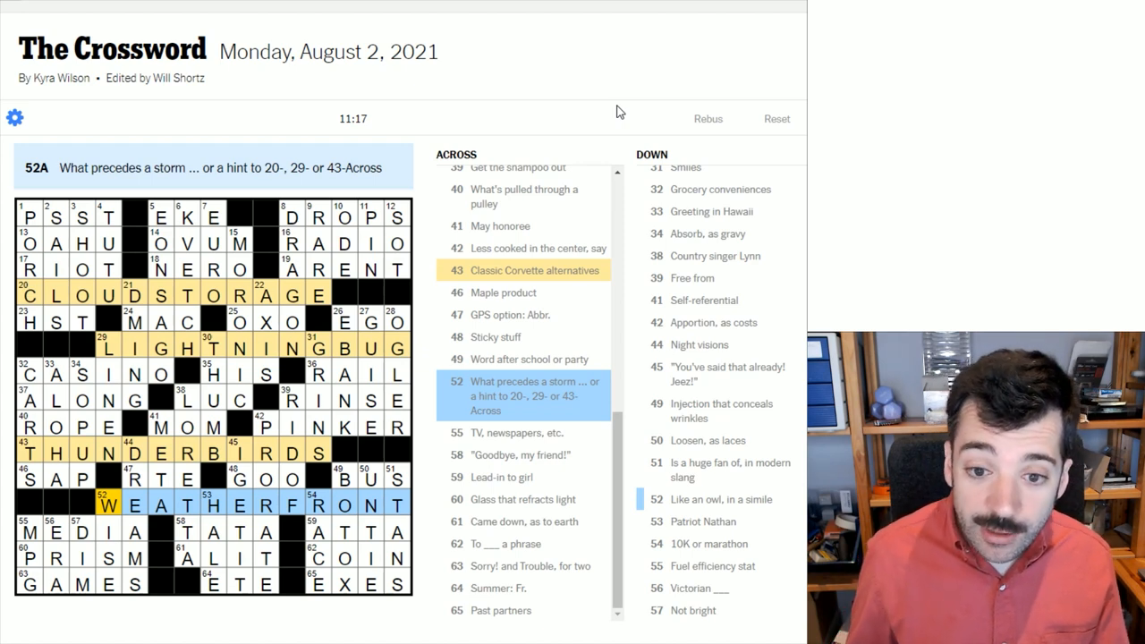
pyautogui.moveTo(656, 83)
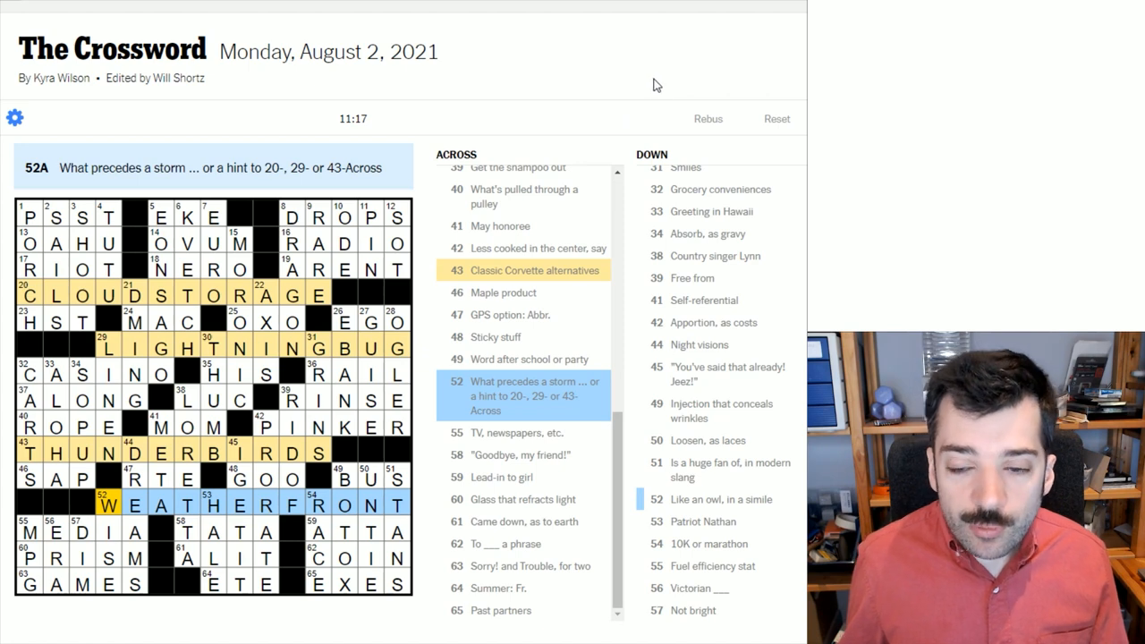
pyautogui.moveTo(665, 93)
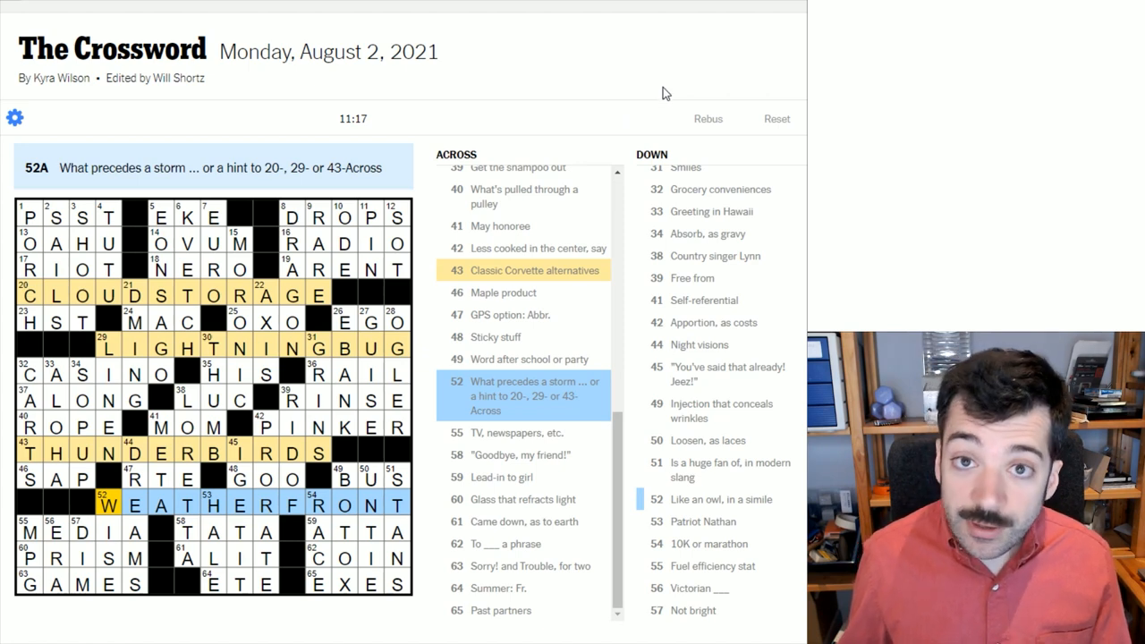